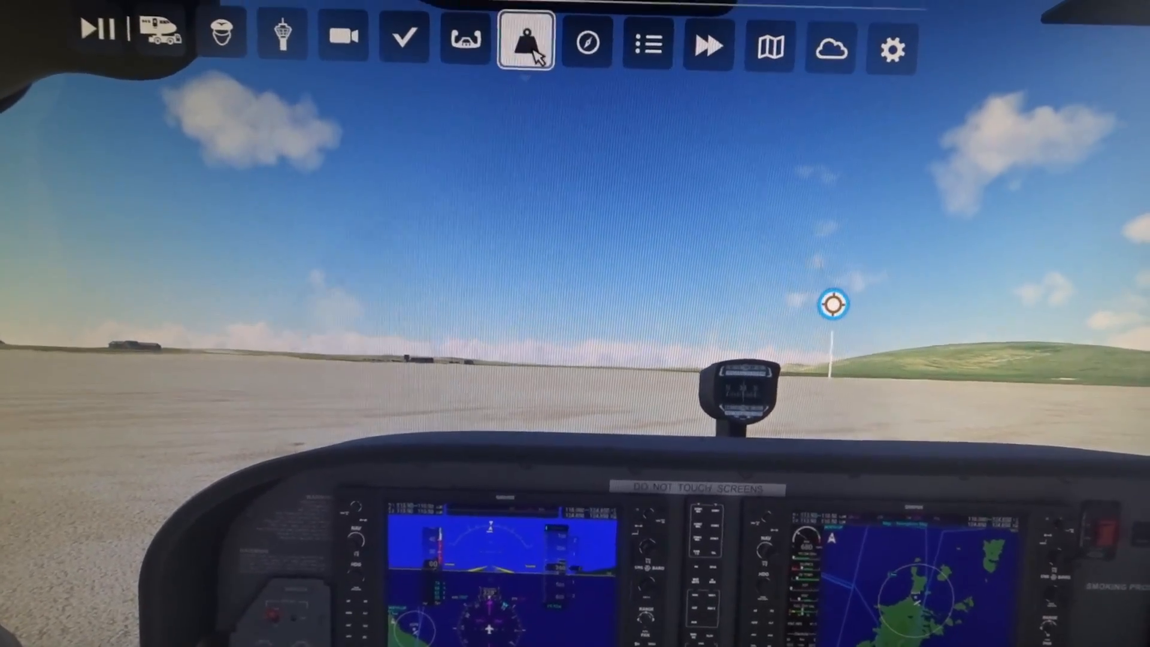
In Weight and Balance, lower Left Main fuel to about 3 gallons and Right Main to about 4
left_click(525, 41)
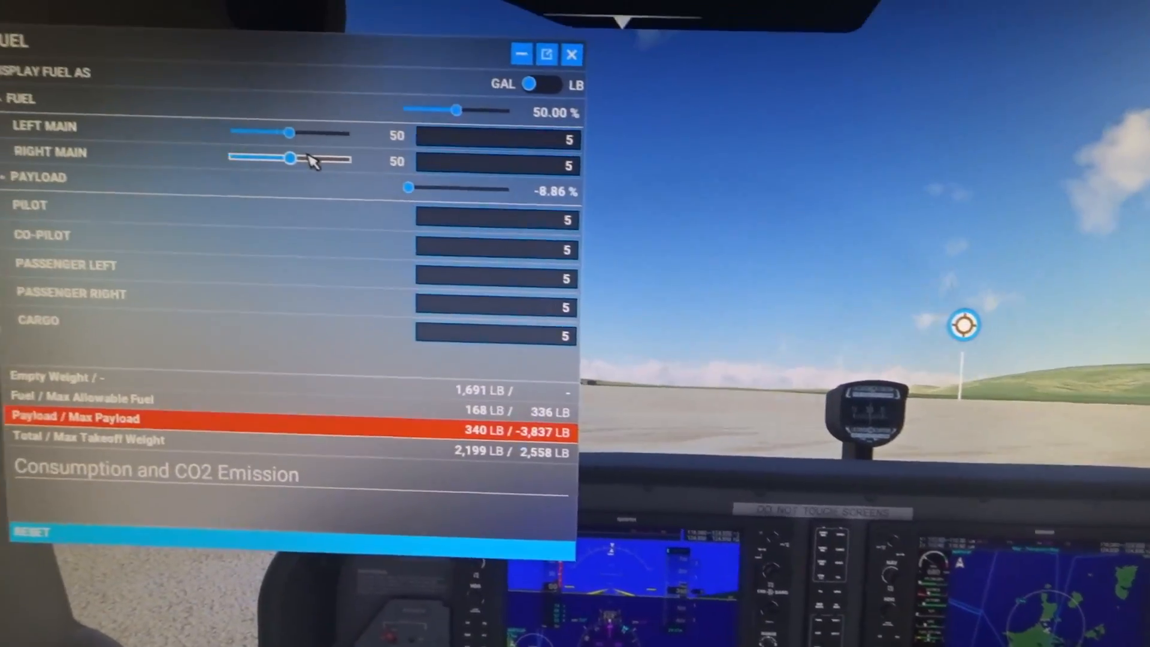
left_click_drag(286, 133, 426, 111)
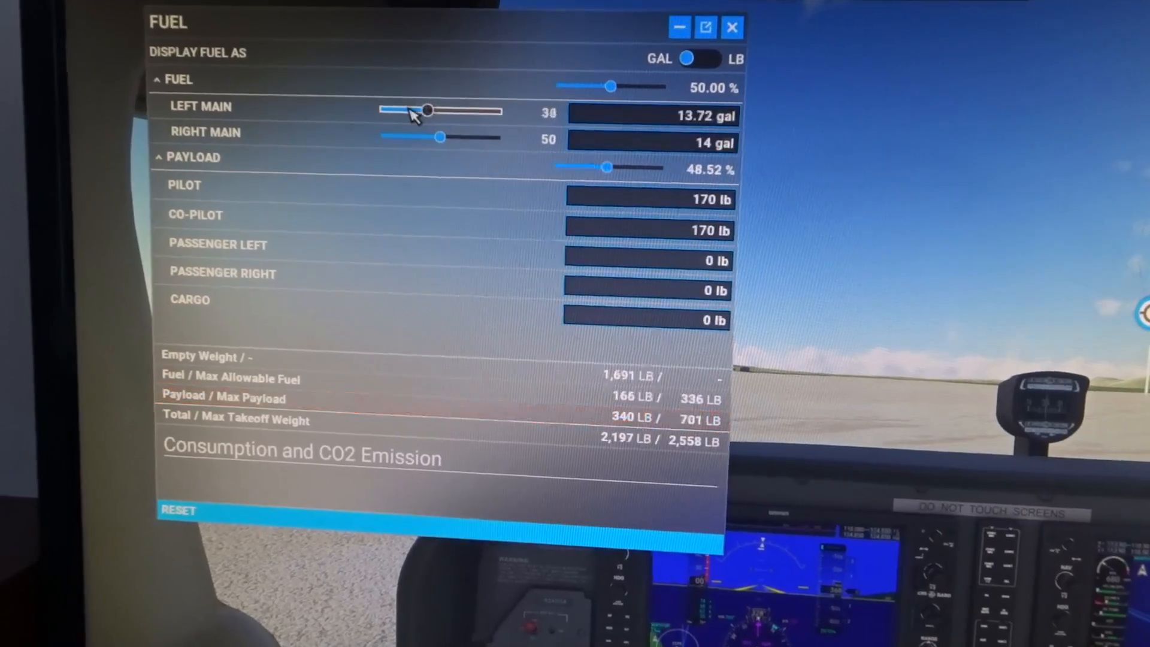
left_click_drag(428, 110, 397, 104)
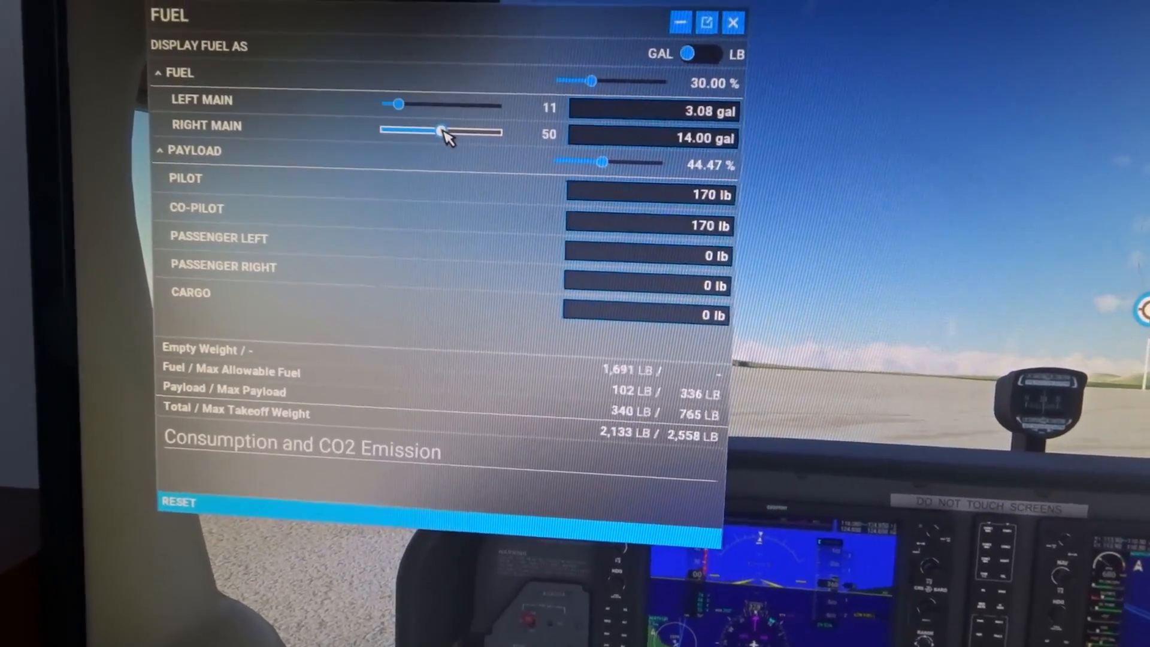
left_click_drag(440, 132, 397, 106)
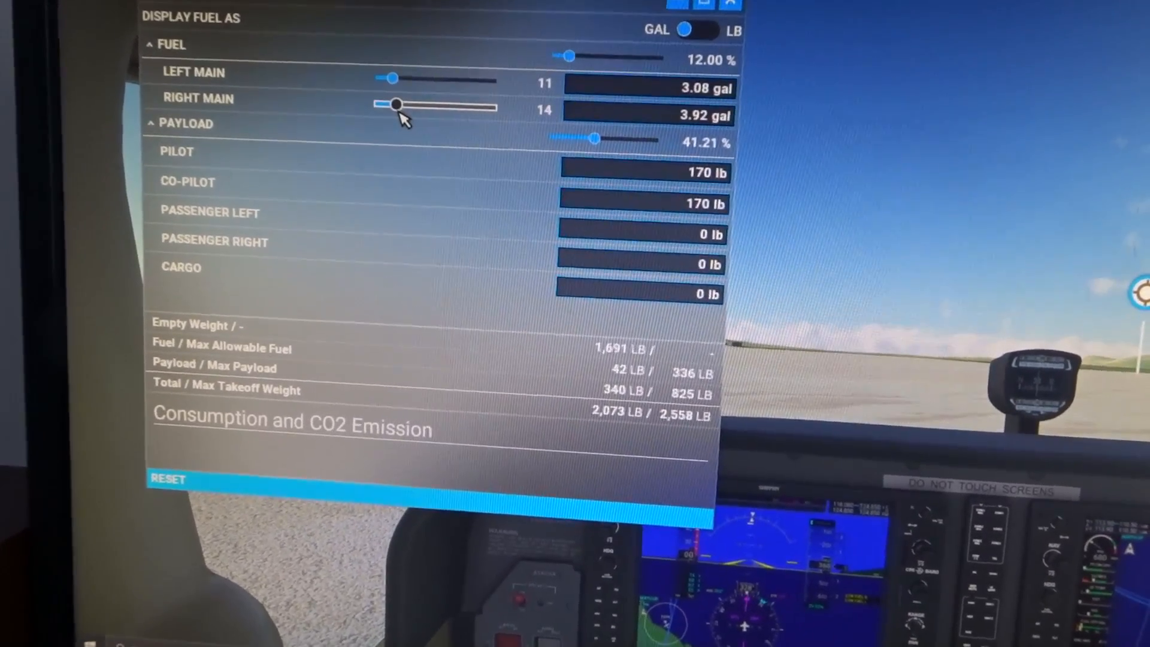
left_click_drag(396, 105, 388, 103)
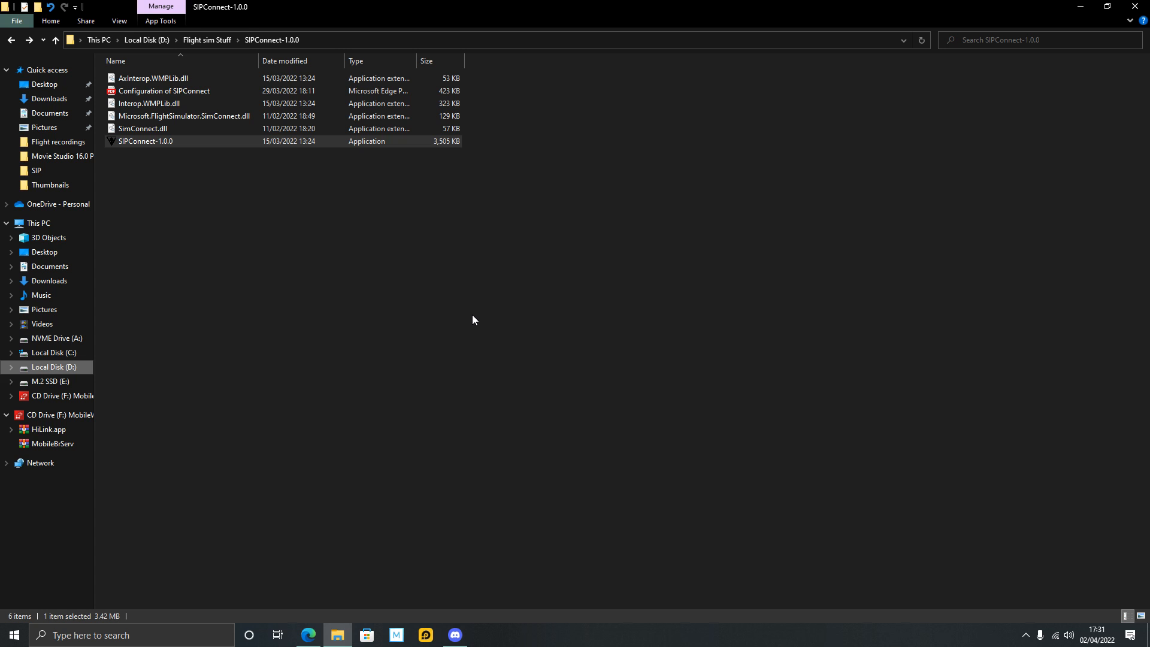
mouse_move(563, 330)
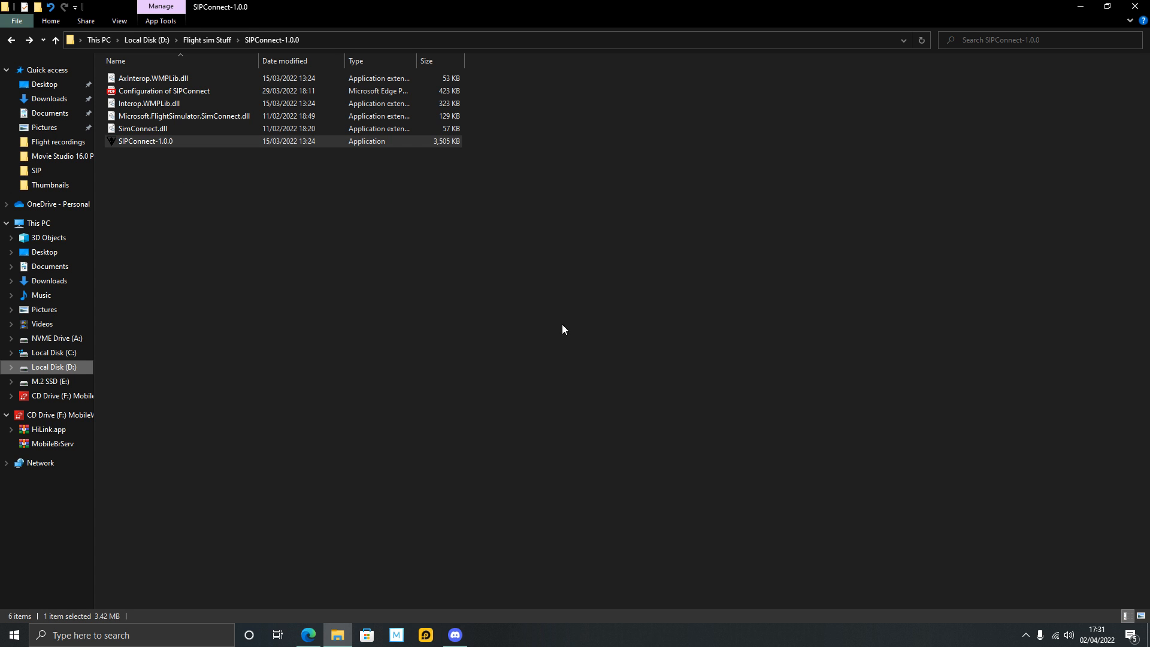
mouse_move(1041, 599)
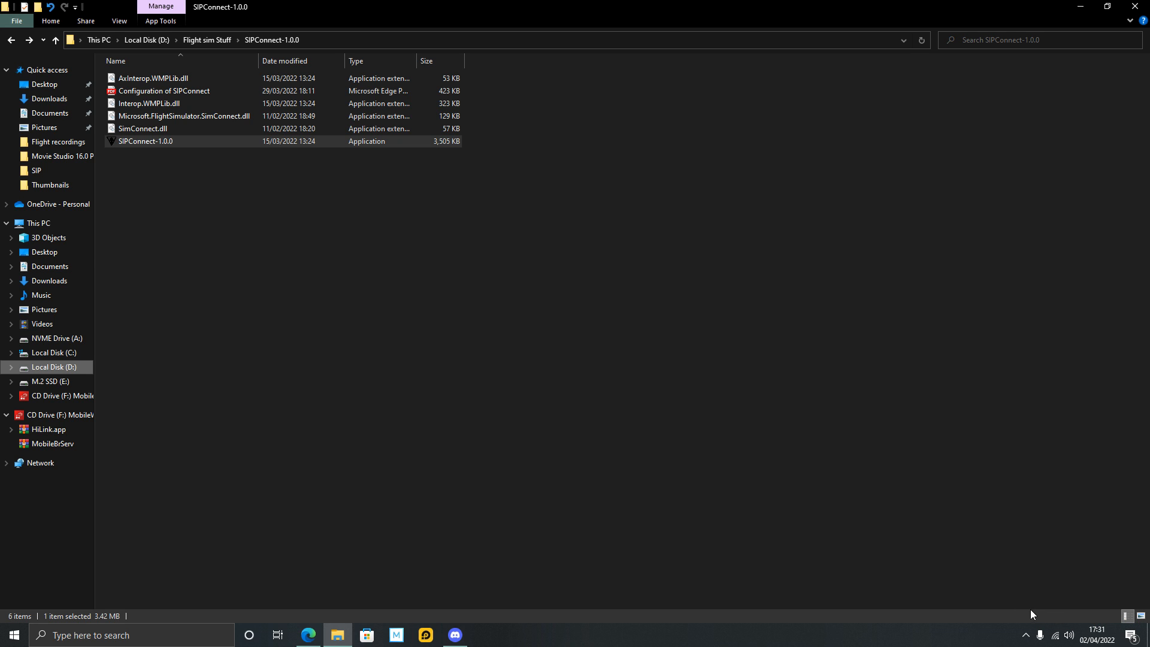
mouse_move(691, 371)
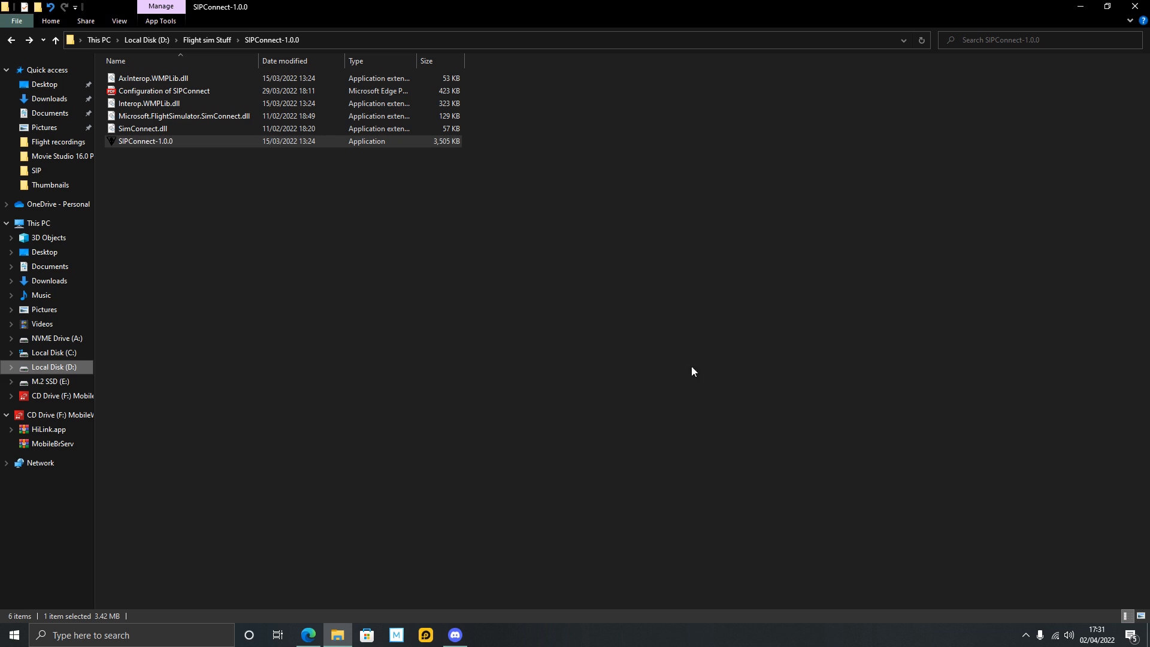
mouse_move(590, 491)
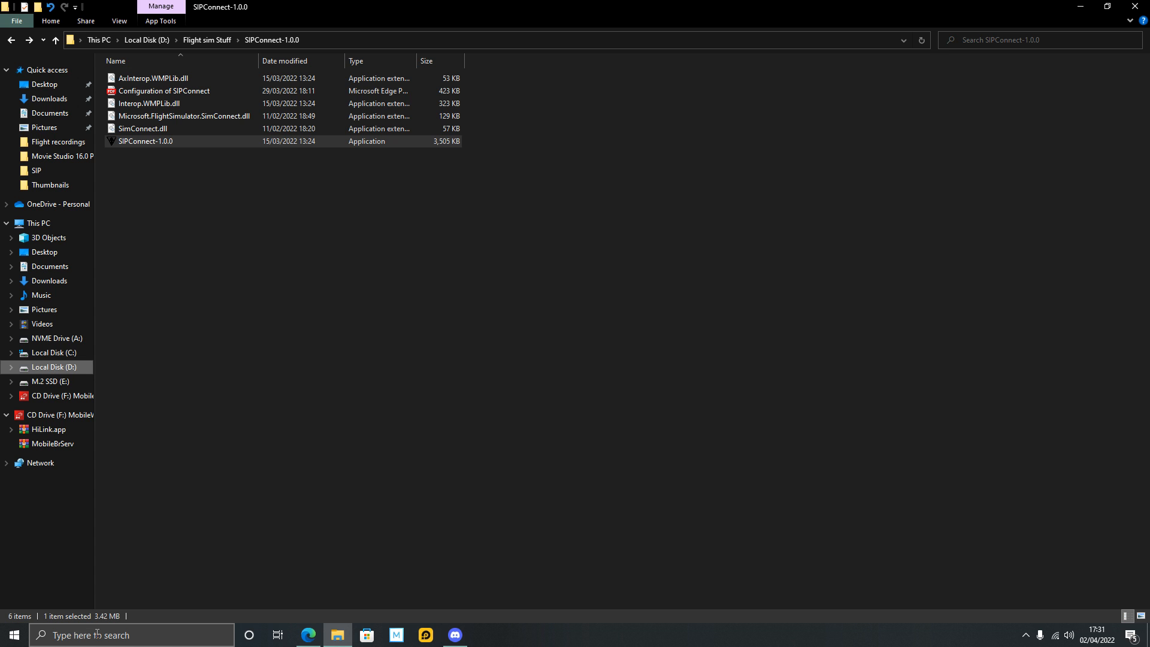
Bring up the Run box ready for the shell:startup location
left_click(131, 635)
type("shell:startup")
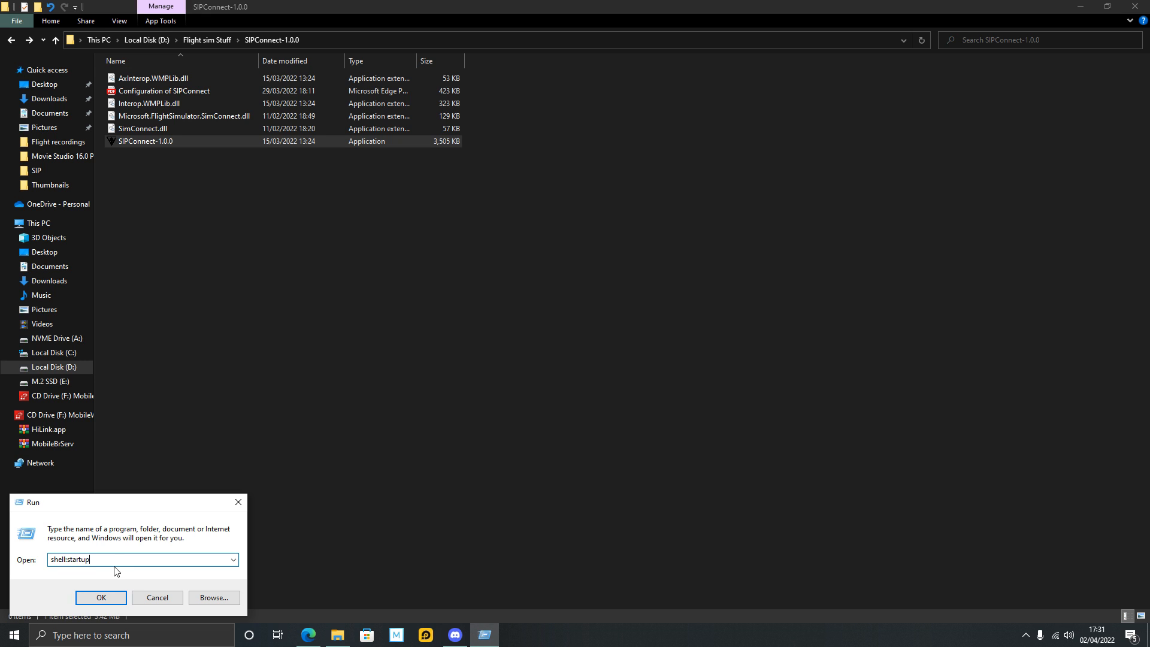
mouse_move(66, 572)
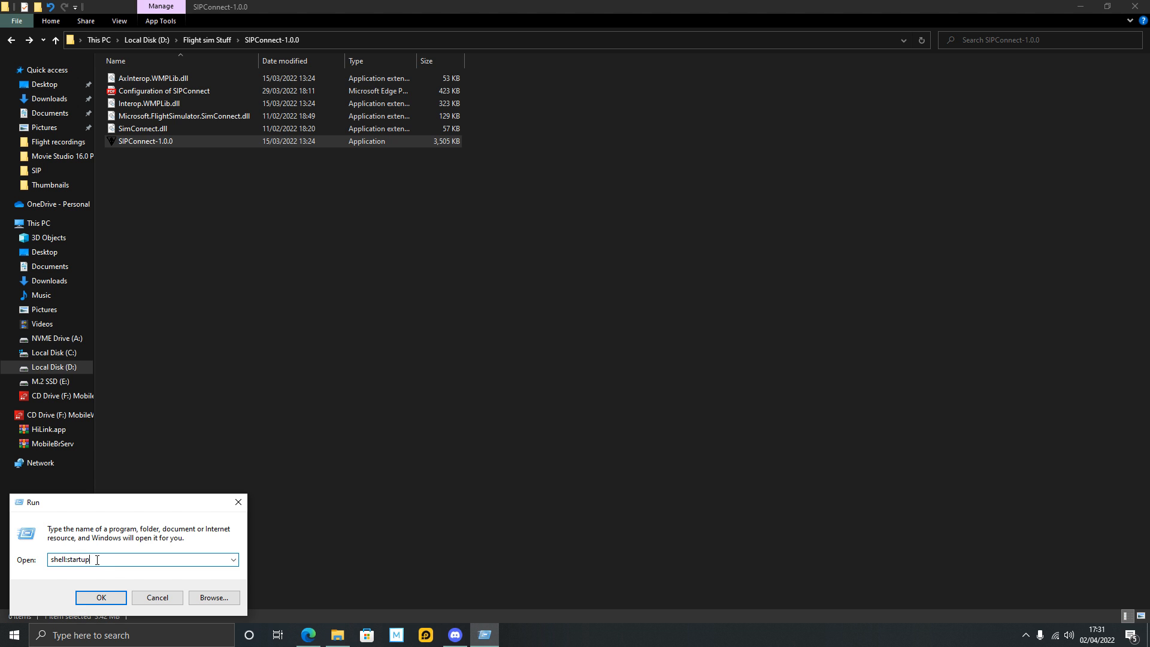
Copy all files from the SIPConnect-1.0.0 folder into the Windows Start-up folder
left_click(100, 597)
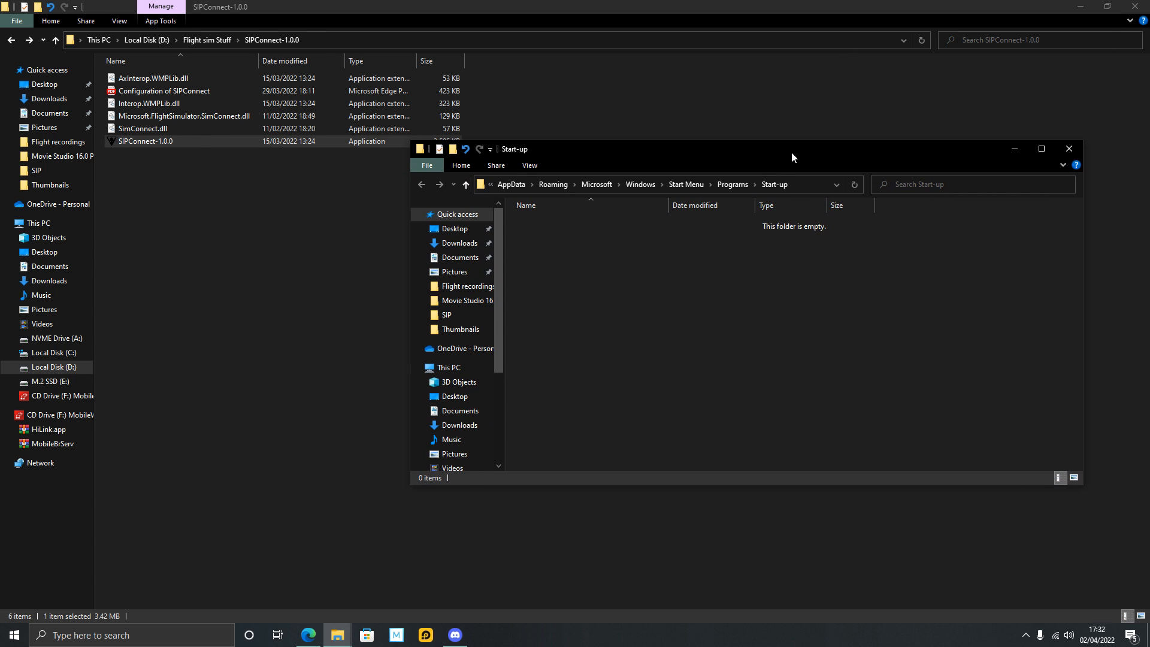
left_click(1067, 149)
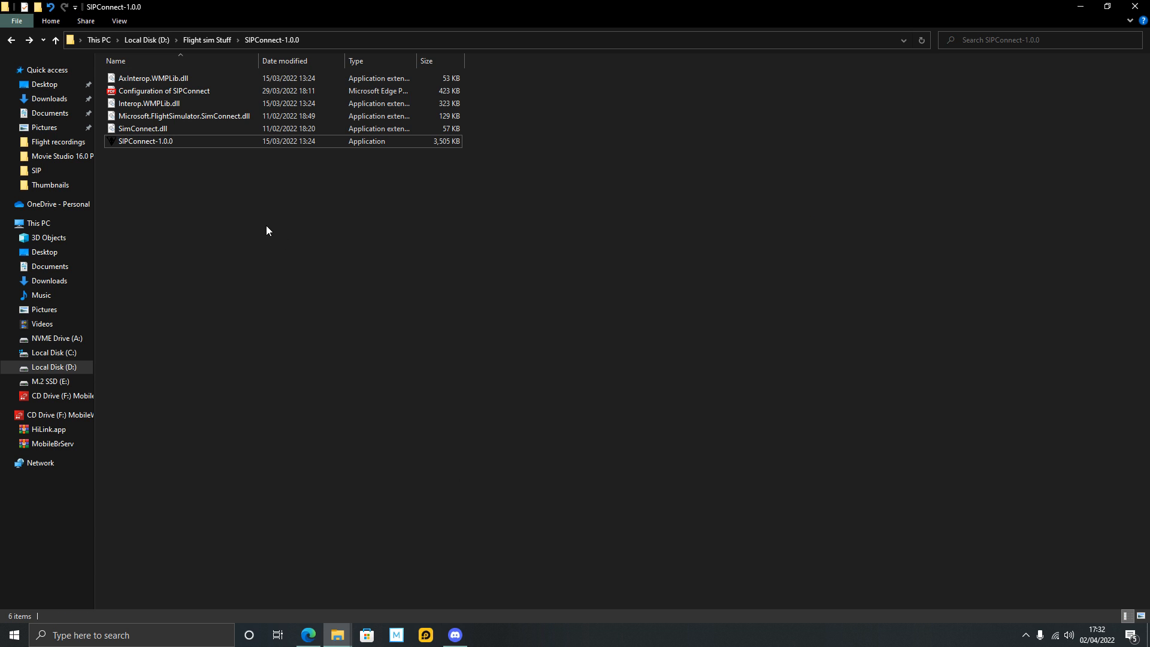
left_click(146, 141)
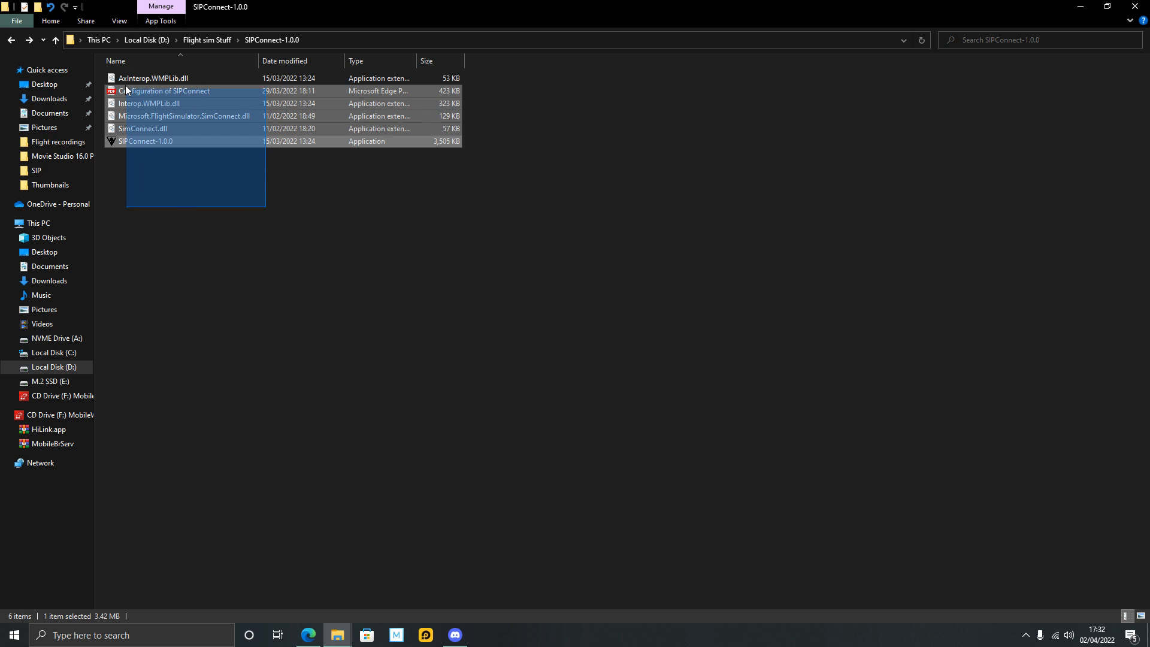
key("ctrl+a")
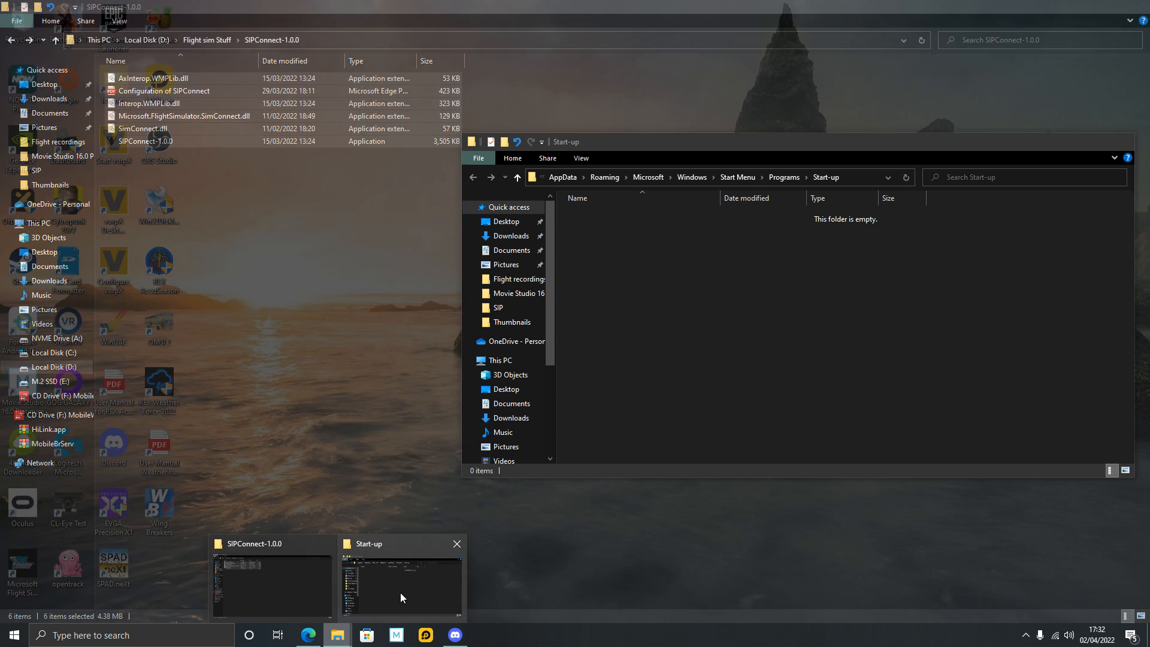
right_click(734, 293)
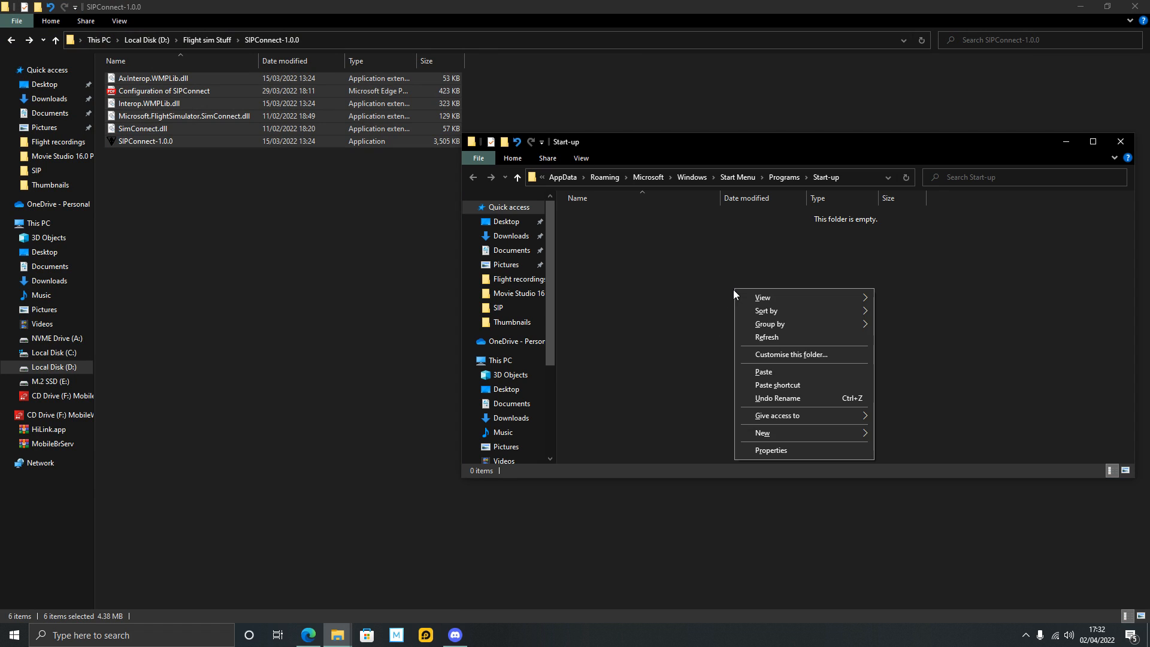
left_click(763, 372)
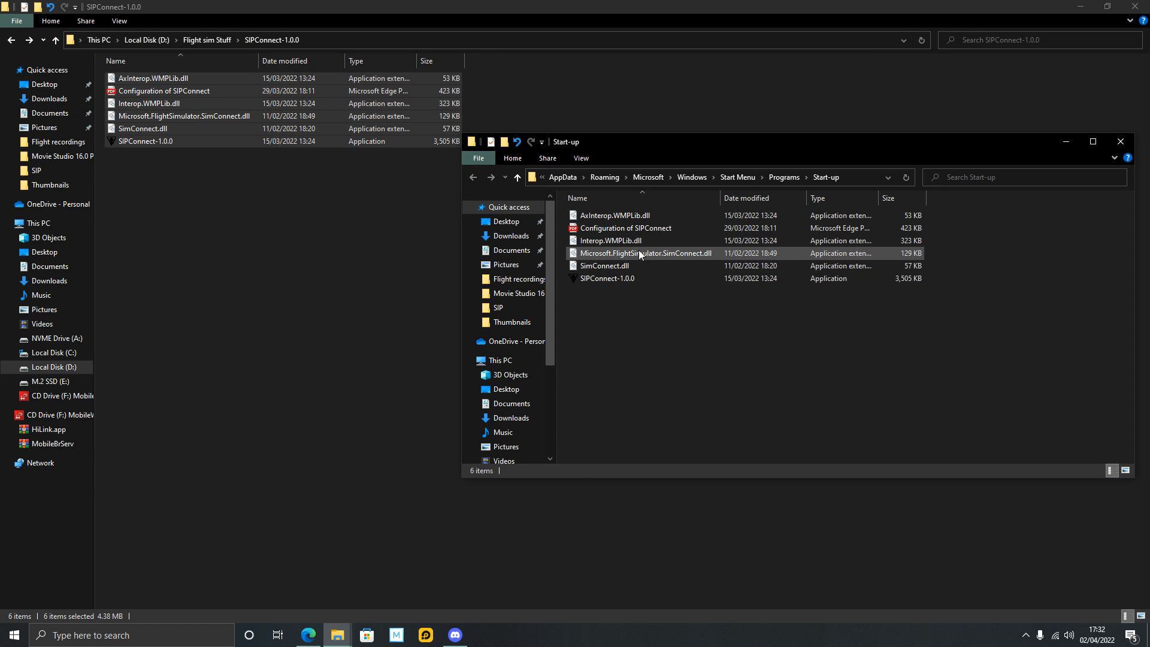
mouse_move(650, 298)
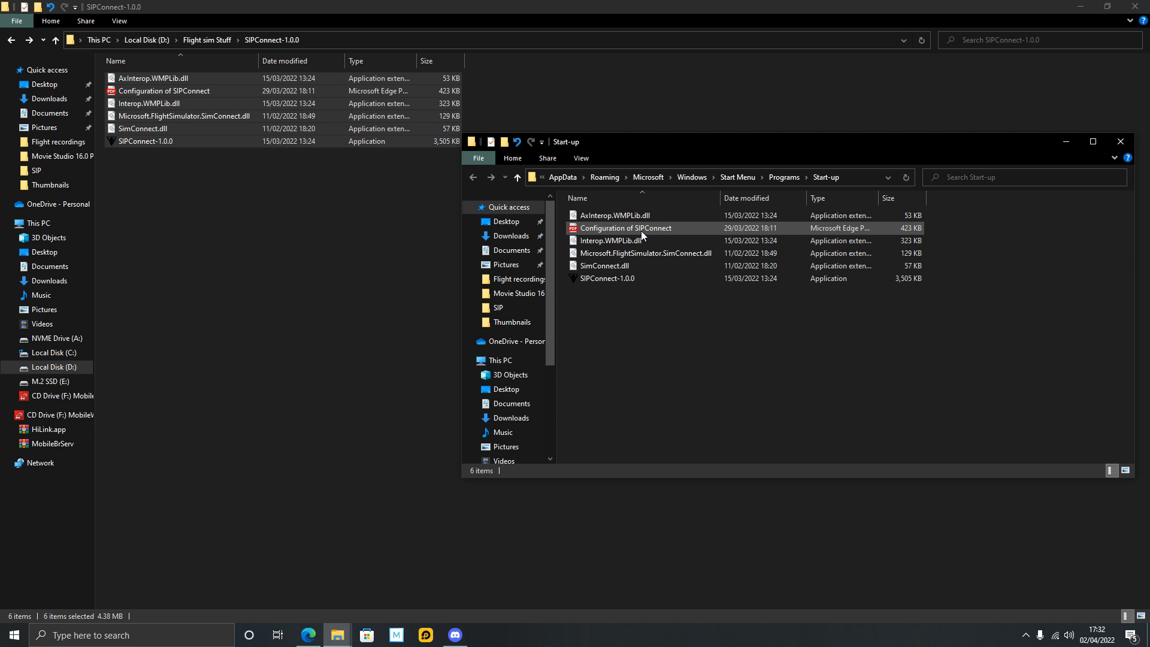
Delete the Configuration of SIPConnect guide from the Start-up folder
left_click(625, 228)
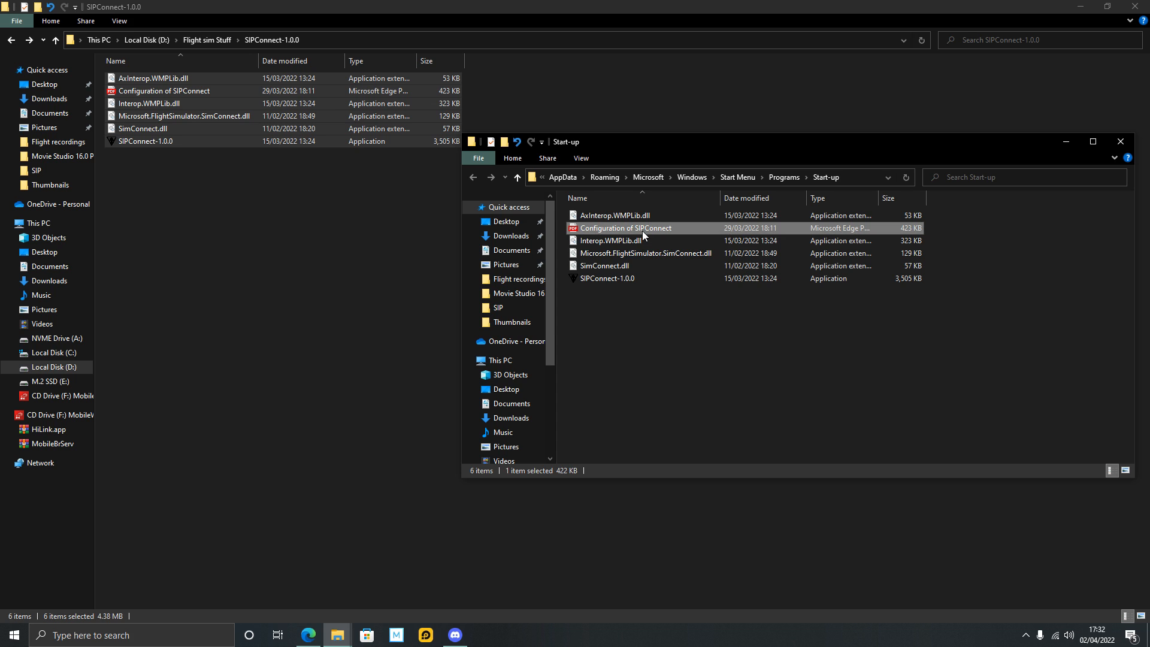
mouse_move(667, 231)
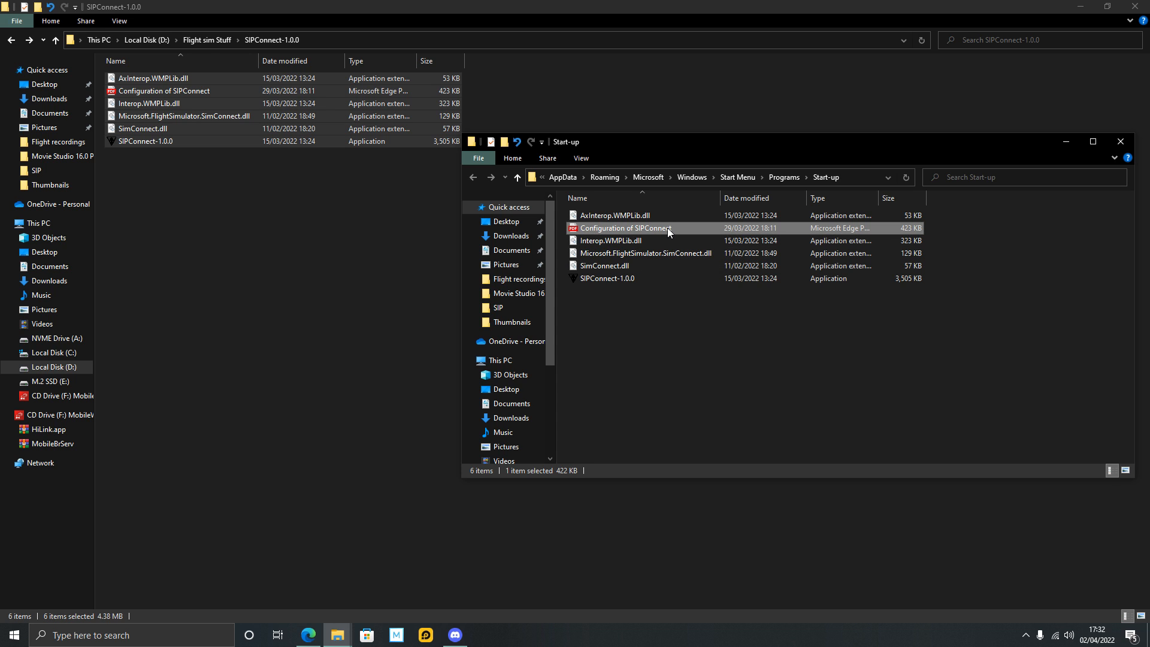
mouse_move(674, 241)
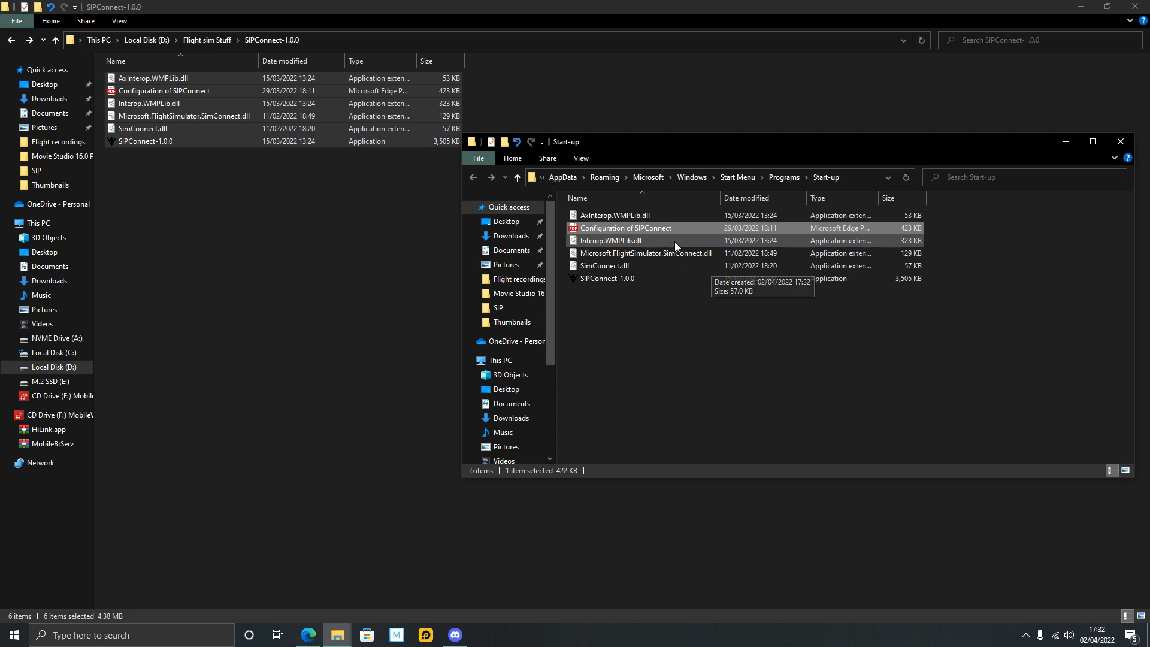
right_click(625, 227)
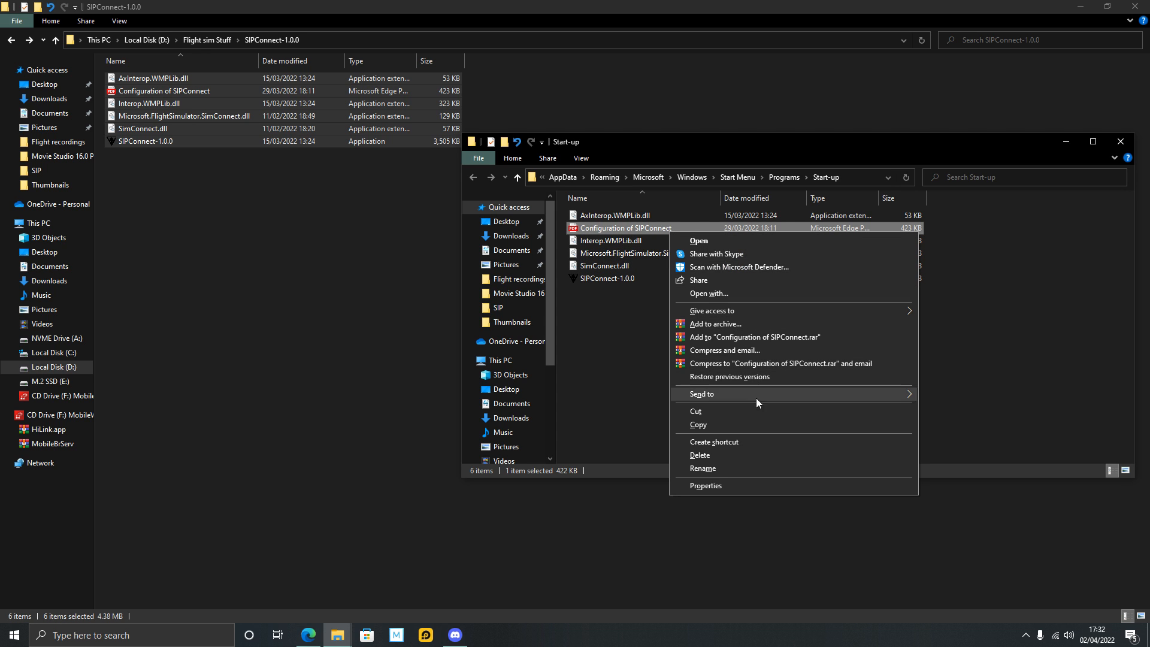
left_click(699, 455)
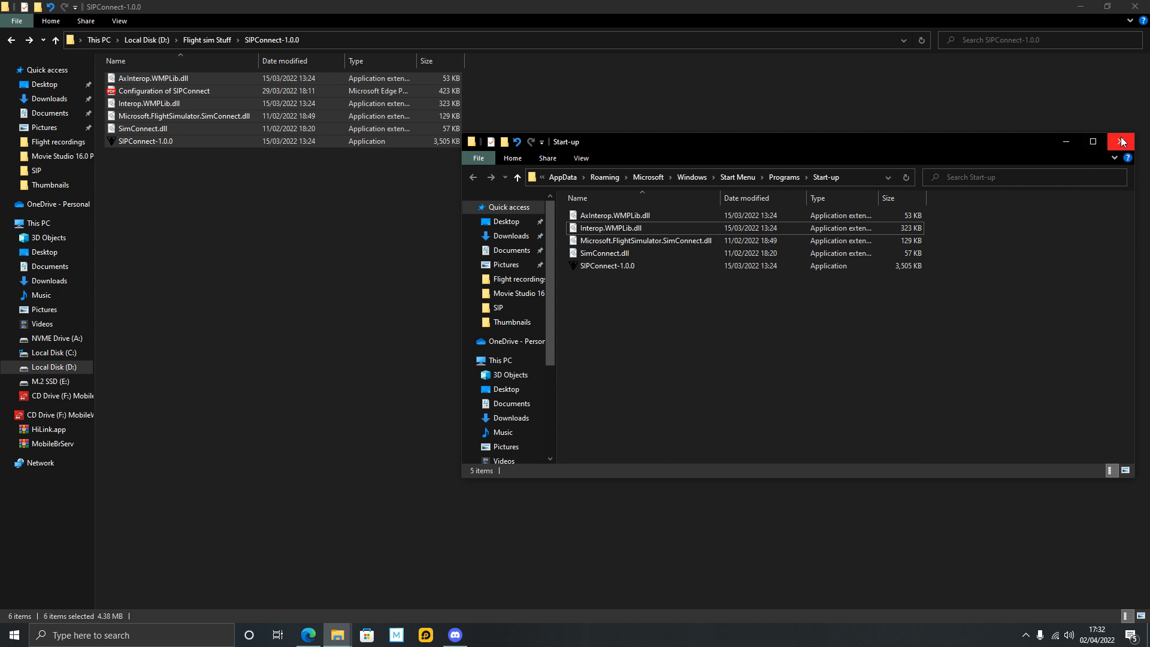
Close the Start-up window and Discord, then show the Start menu's Power choices
left_click(1121, 142)
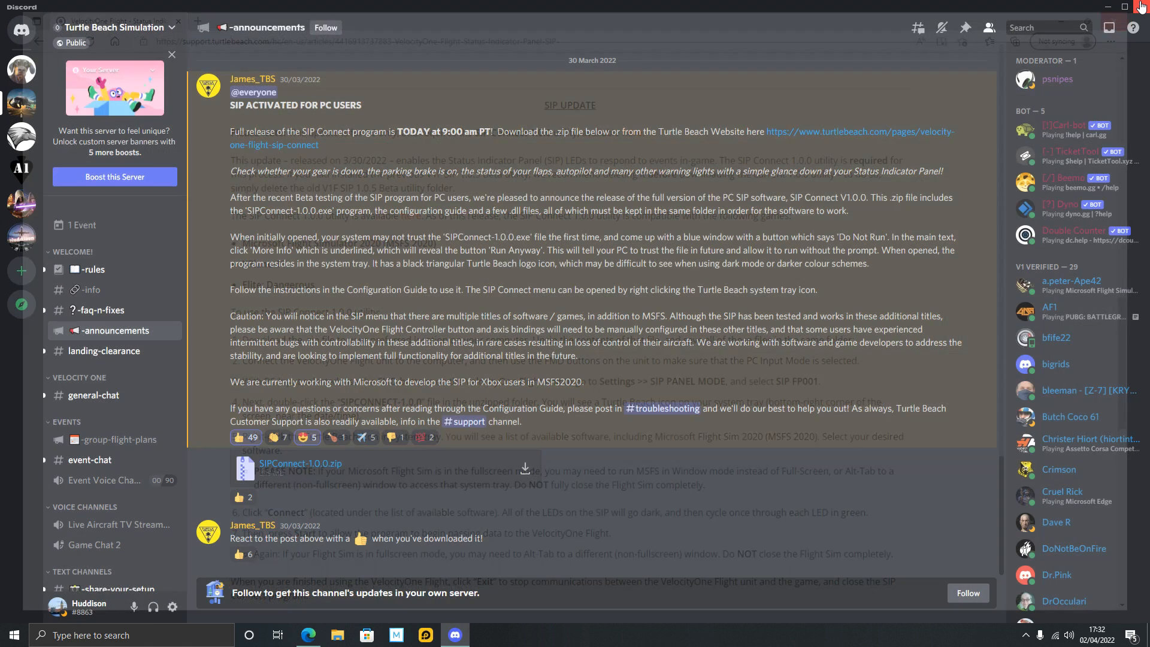
left_click(1126, 8)
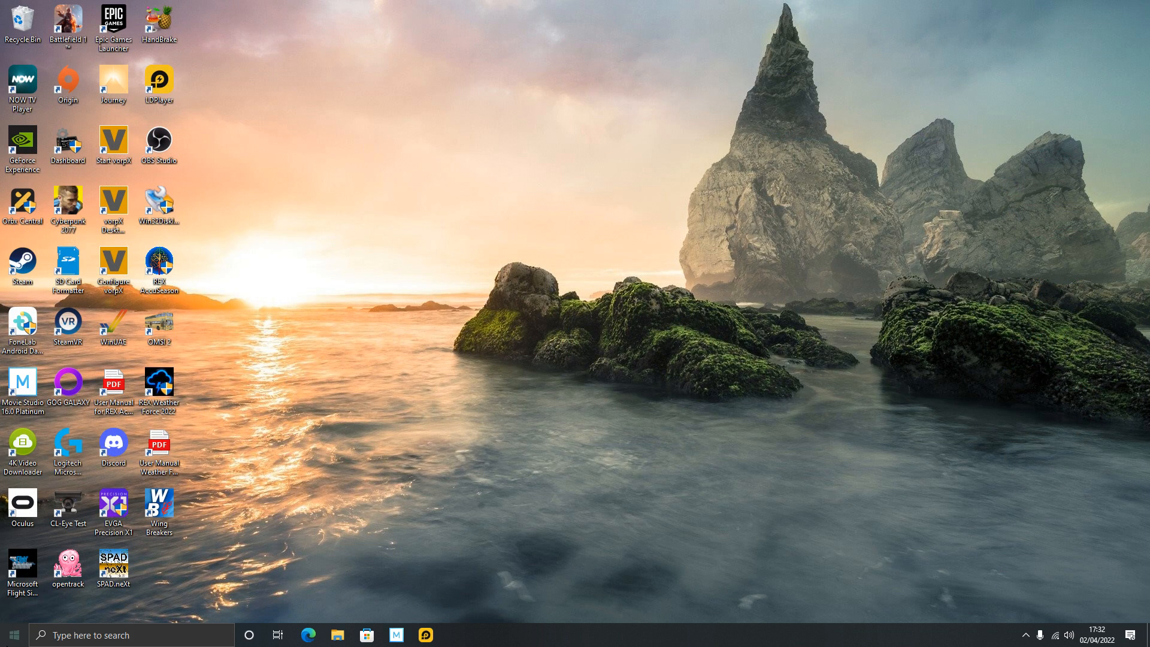
left_click(11, 635)
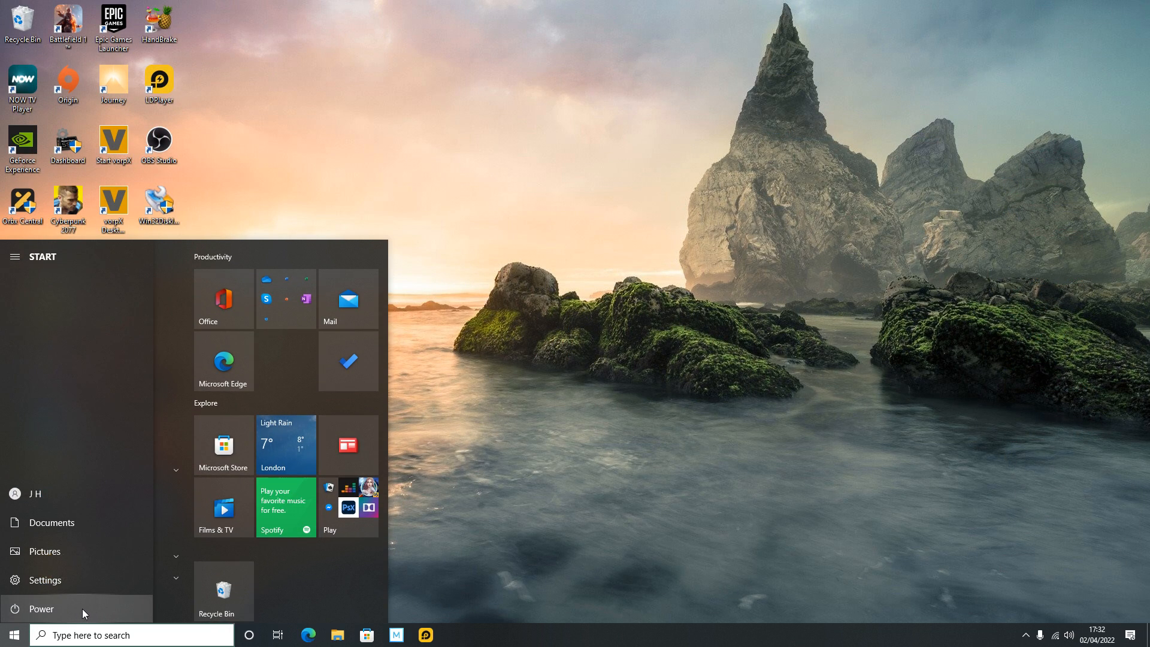
left_click(41, 609)
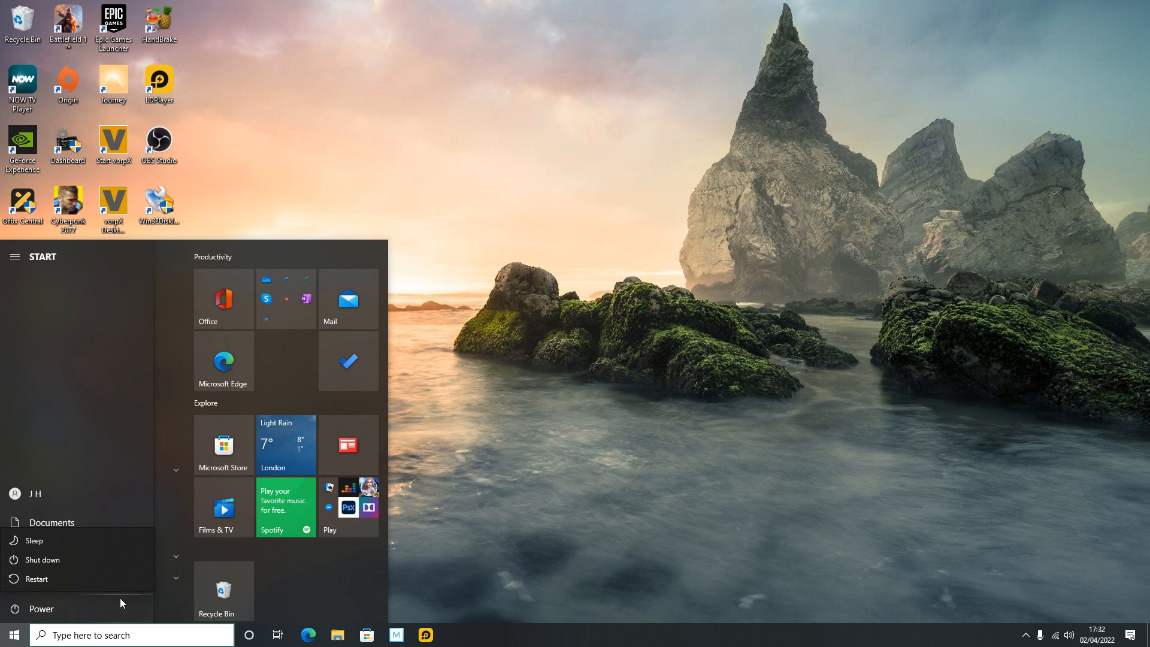
mouse_move(538, 572)
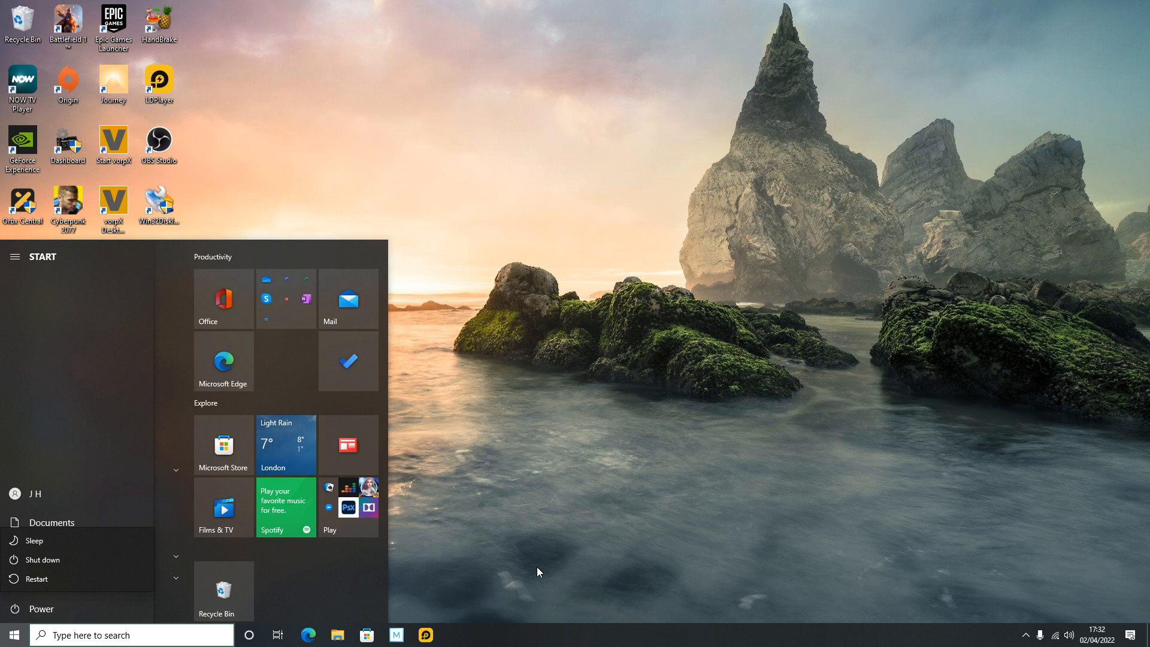
mouse_move(535, 570)
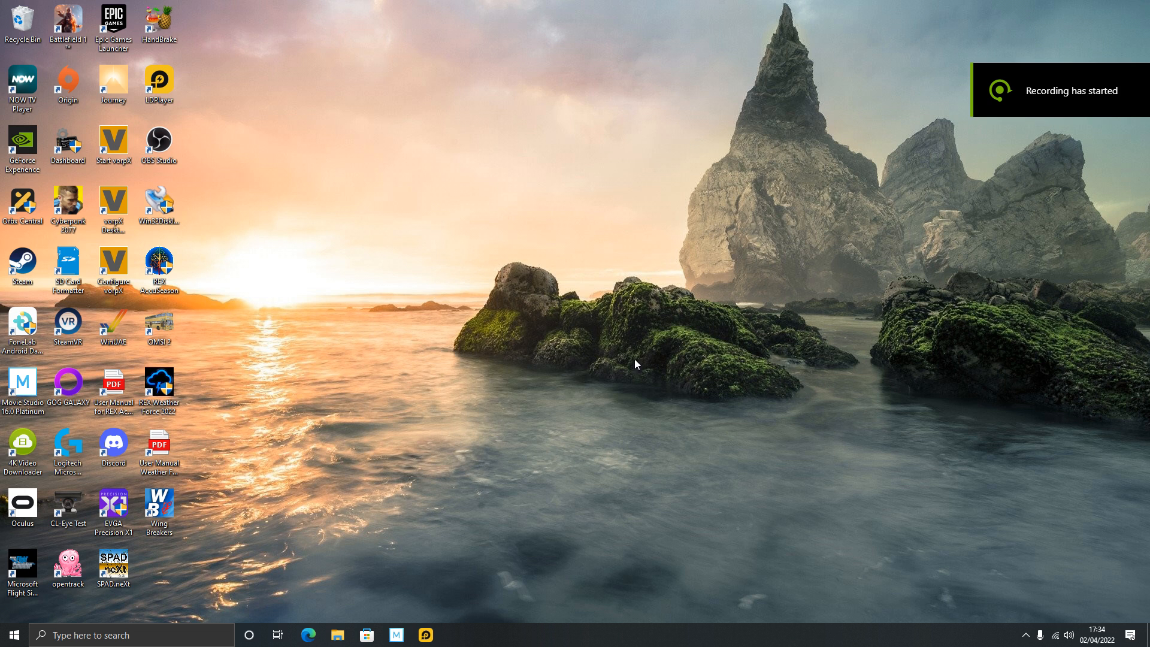
mouse_move(1031, 622)
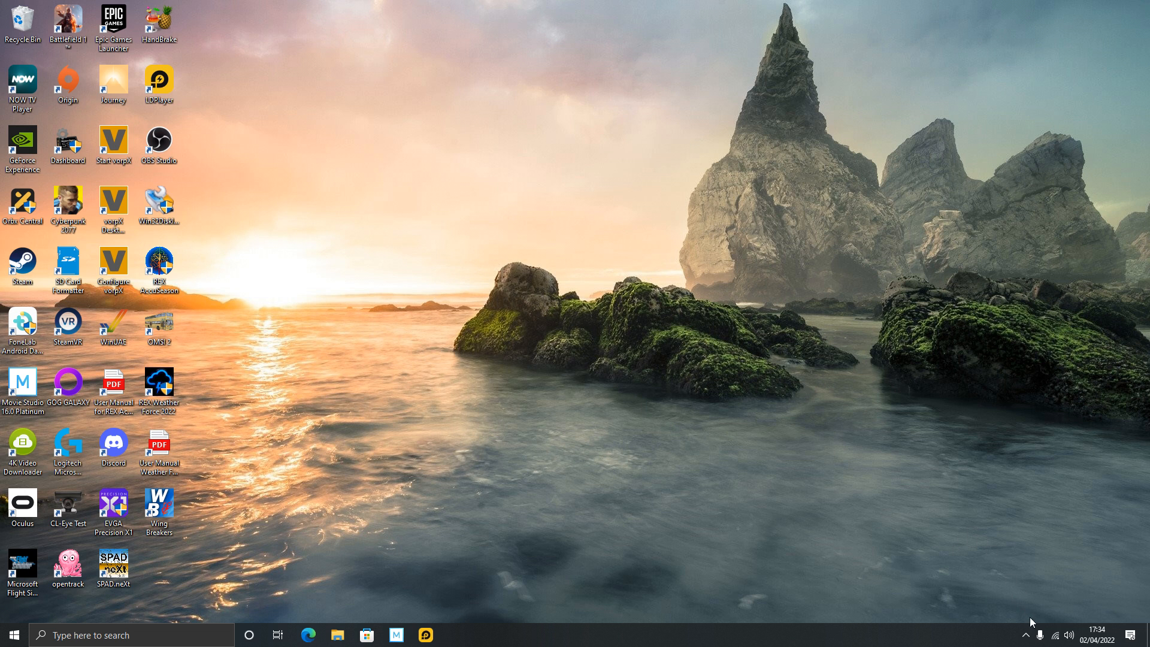
From the tray icon, set SIP Connect's simulator to MSFS 2020 and verify Disconnect is offered
left_click(1027, 635)
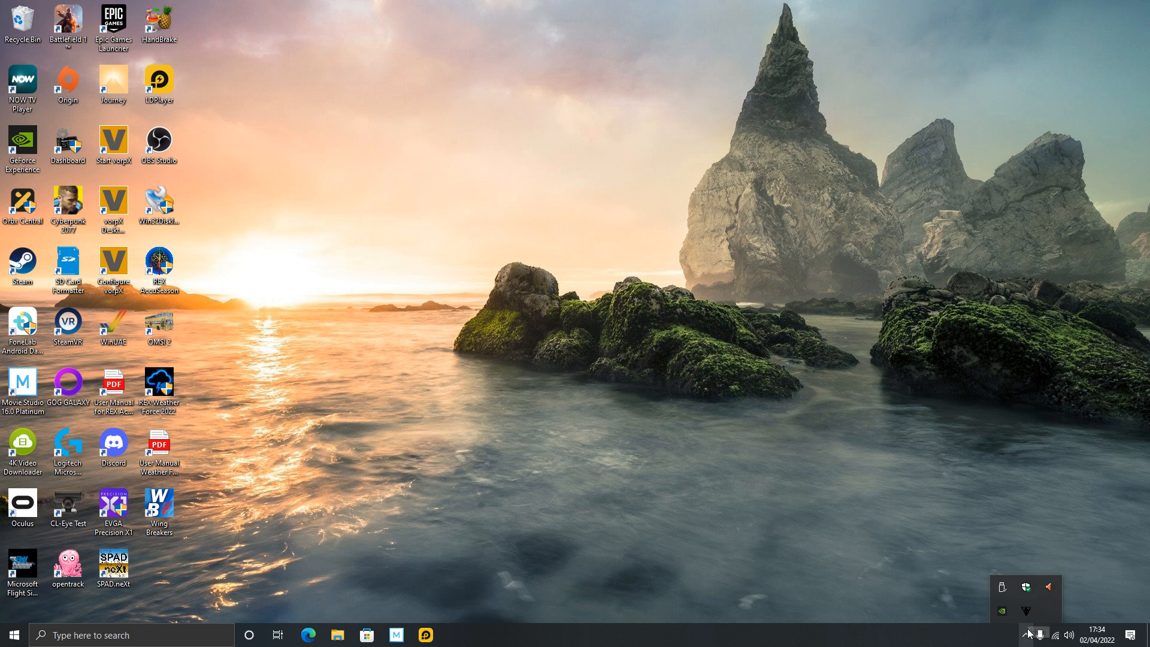
right_click(1001, 608)
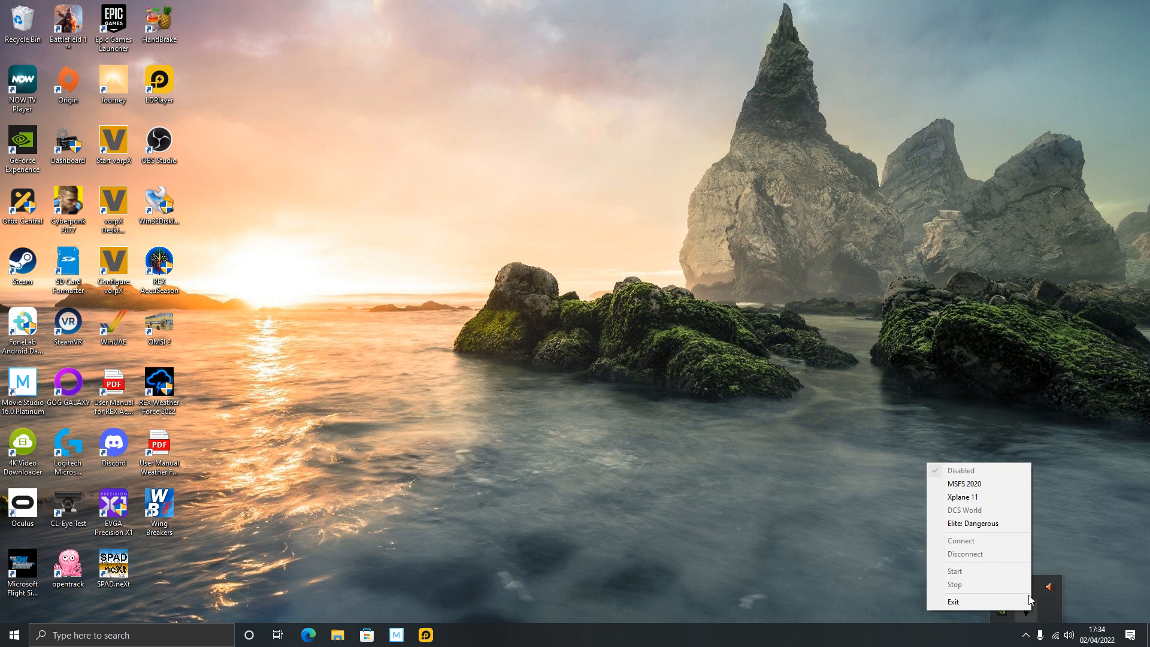
mouse_move(978, 483)
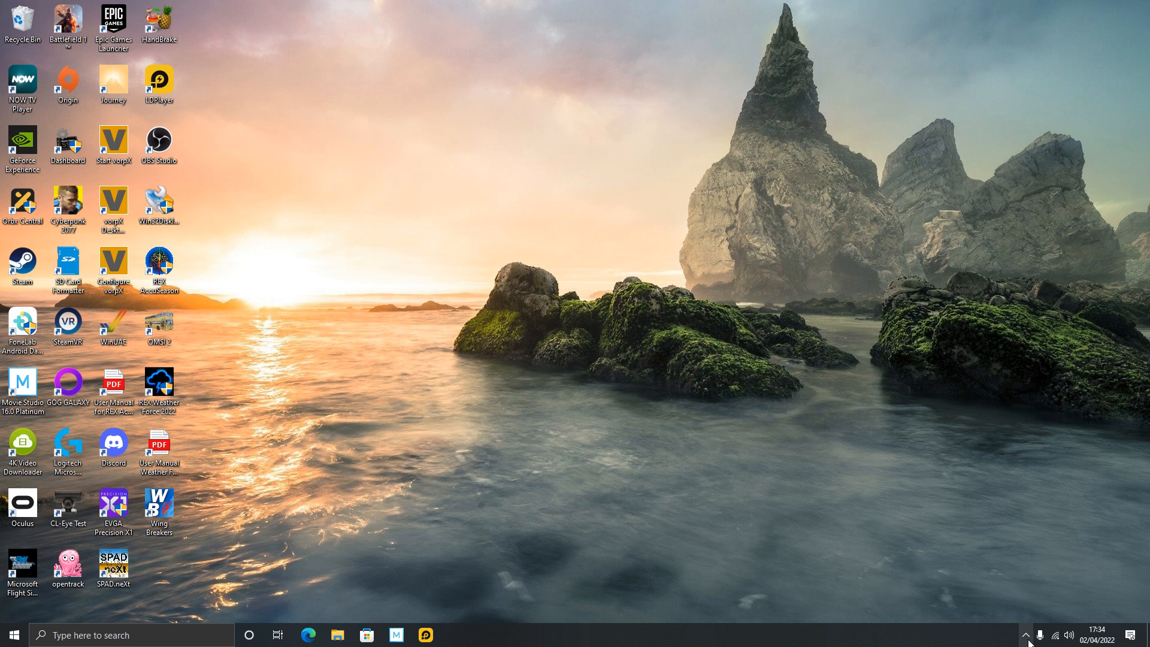
mouse_move(1032, 639)
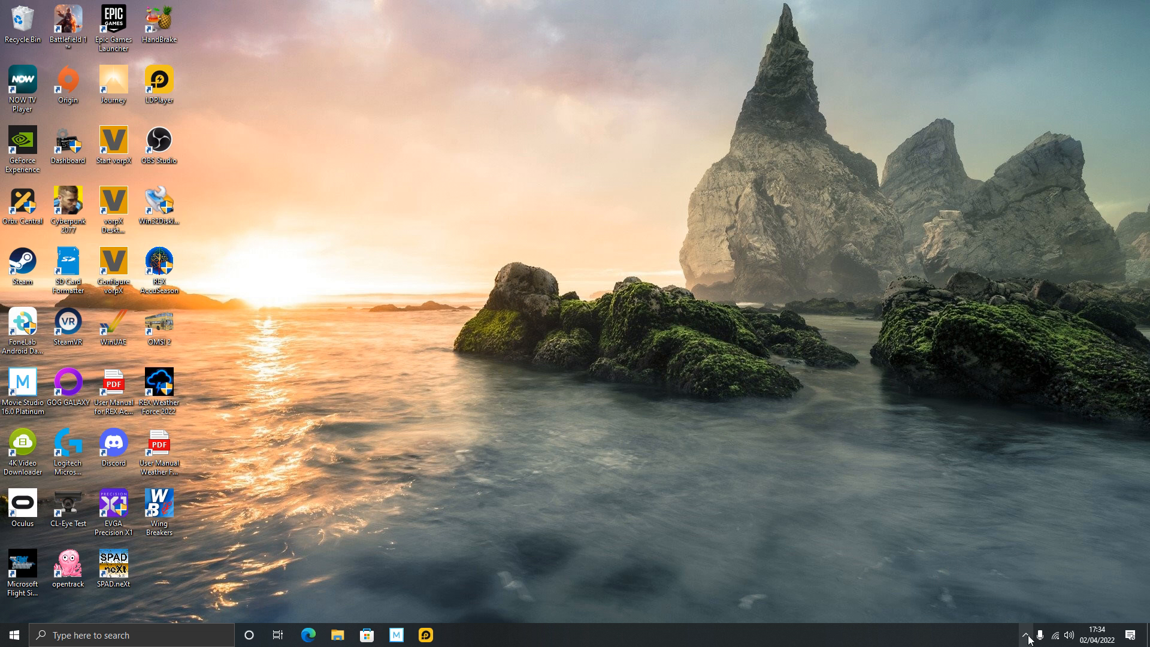
left_click(1027, 635)
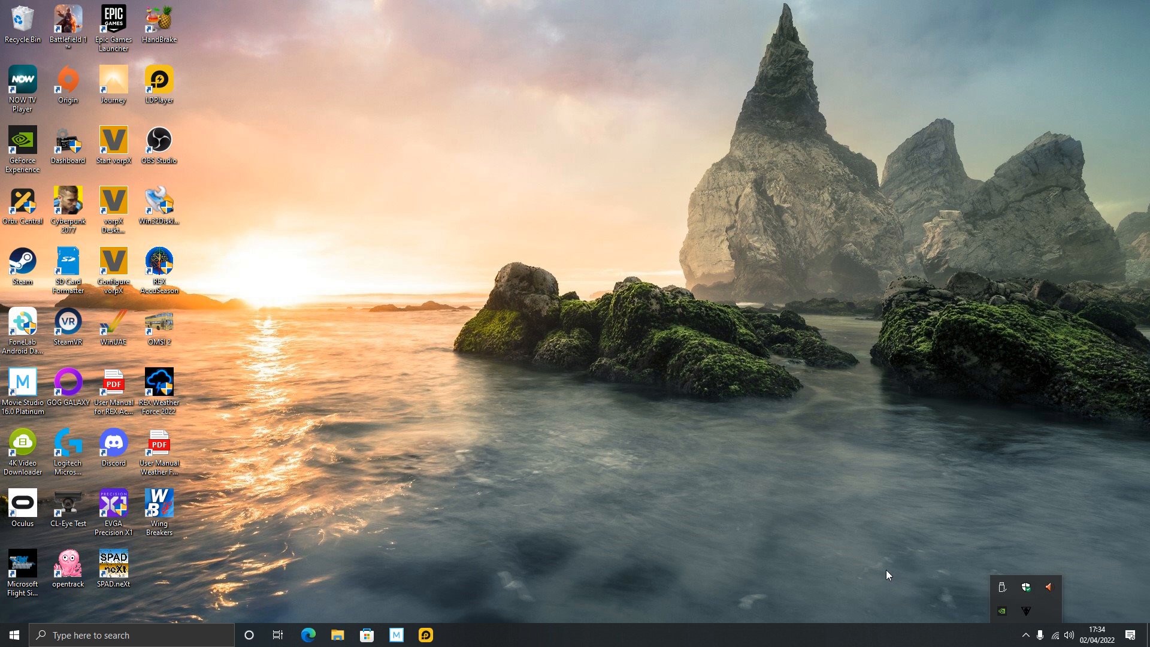
mouse_move(871, 529)
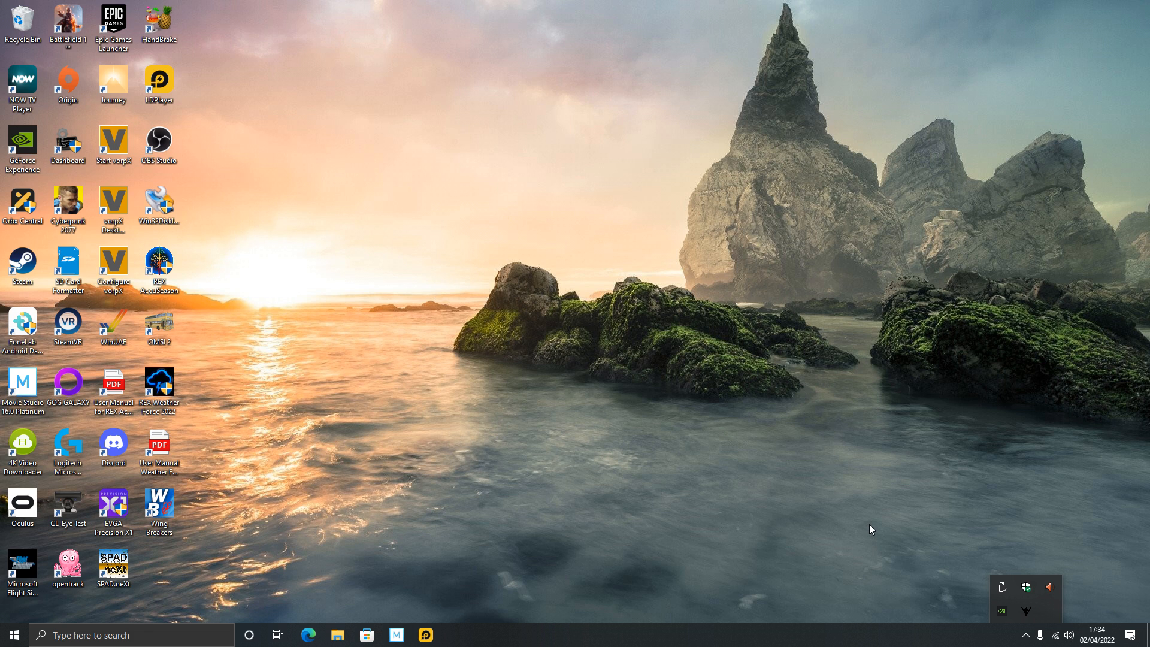
mouse_move(1040, 613)
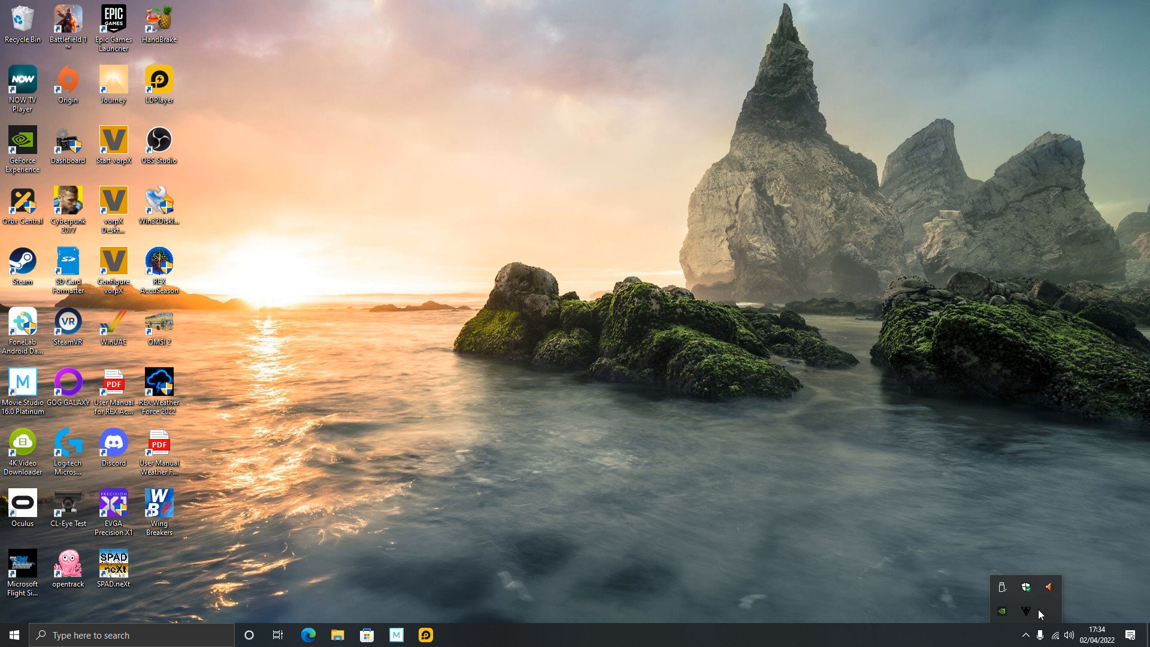
right_click(1027, 611)
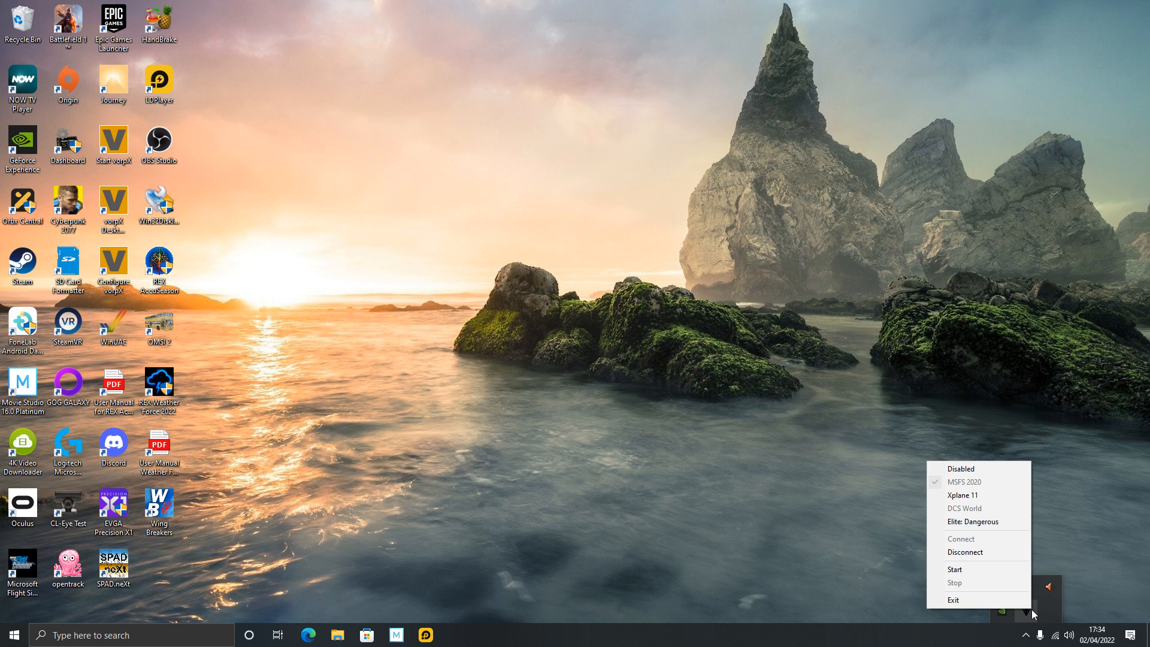
left_click(706, 531)
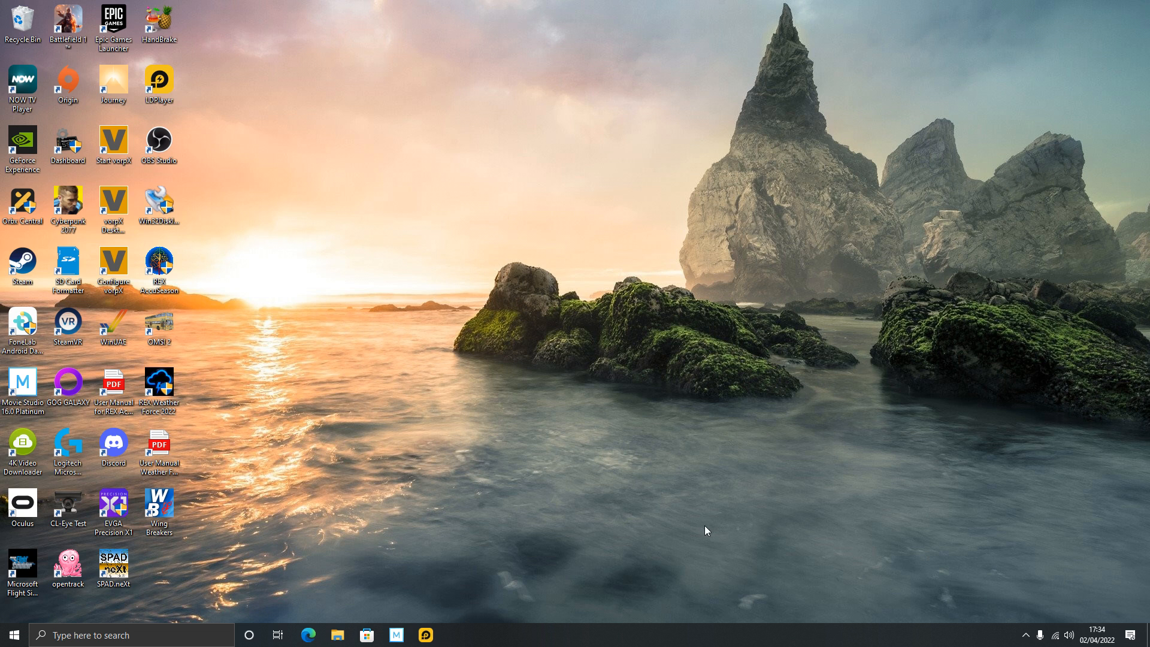
mouse_move(758, 543)
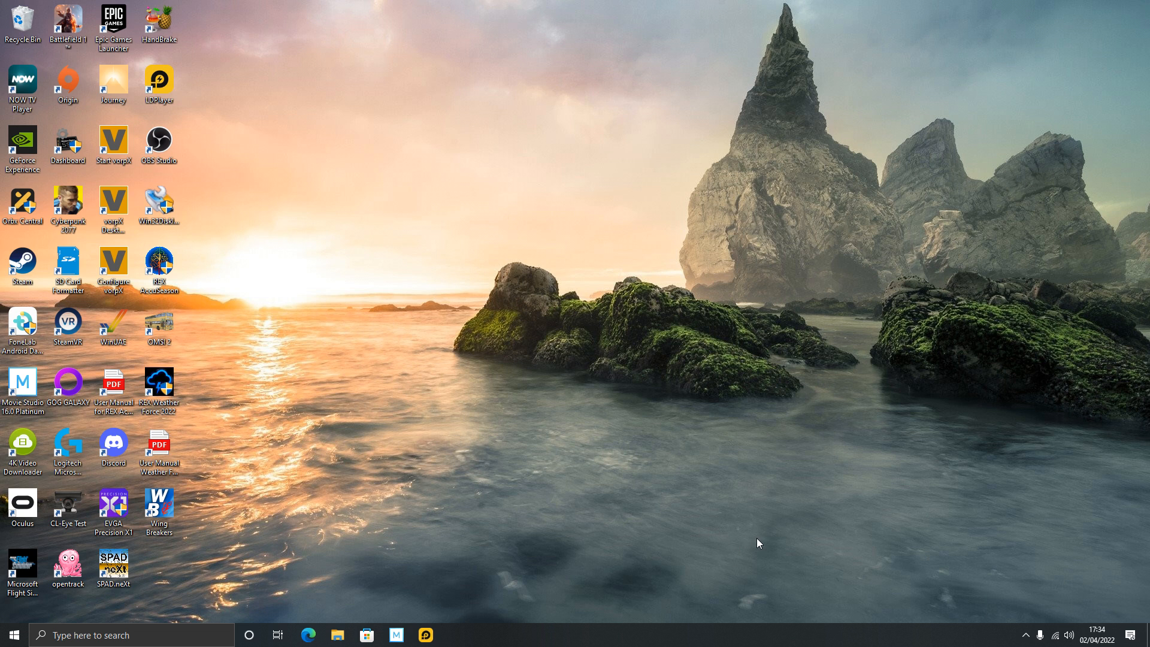
mouse_move(25, 622)
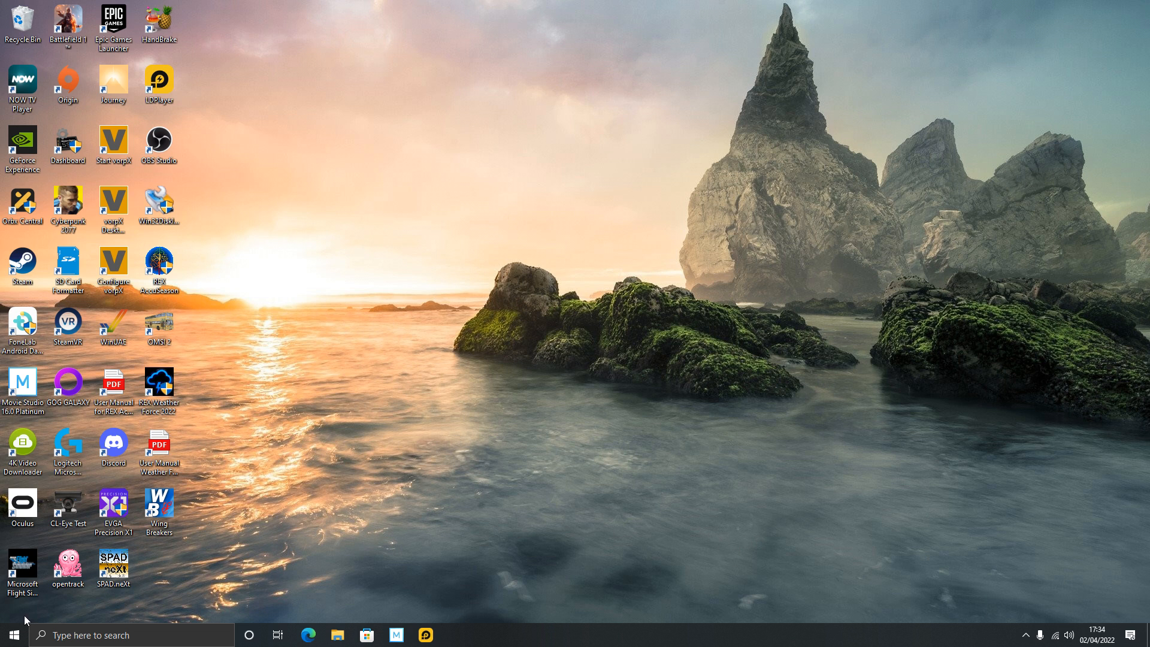
Launch Discord from its desktop shortcut and reach the Friends list
left_click(10, 636)
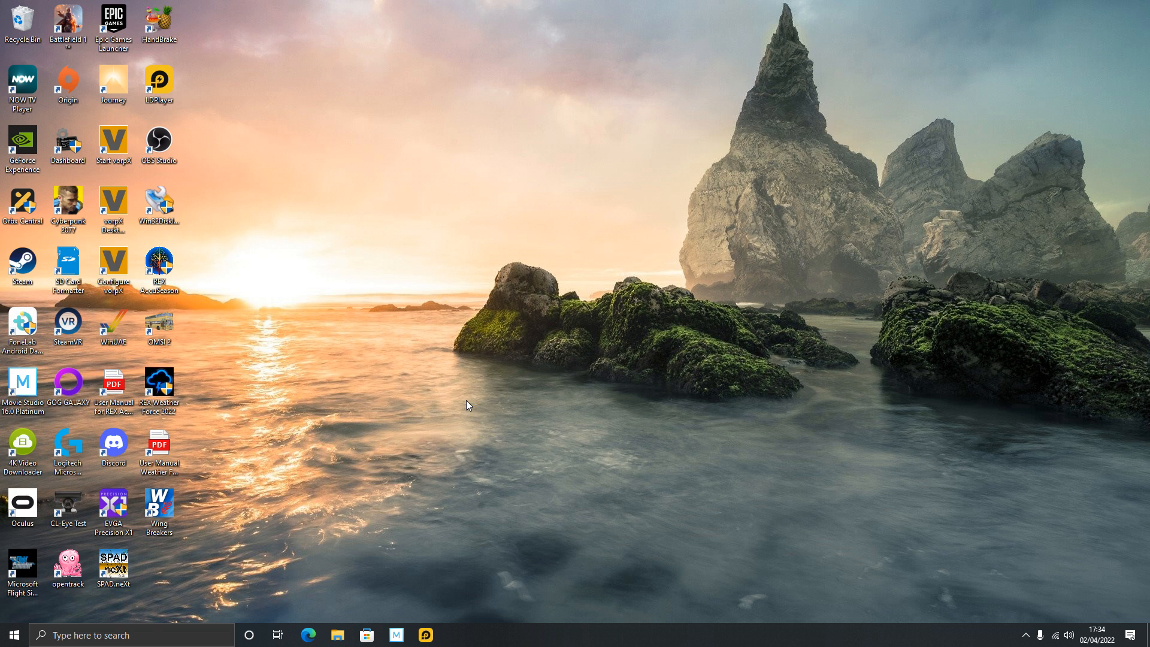
double_click(113, 449)
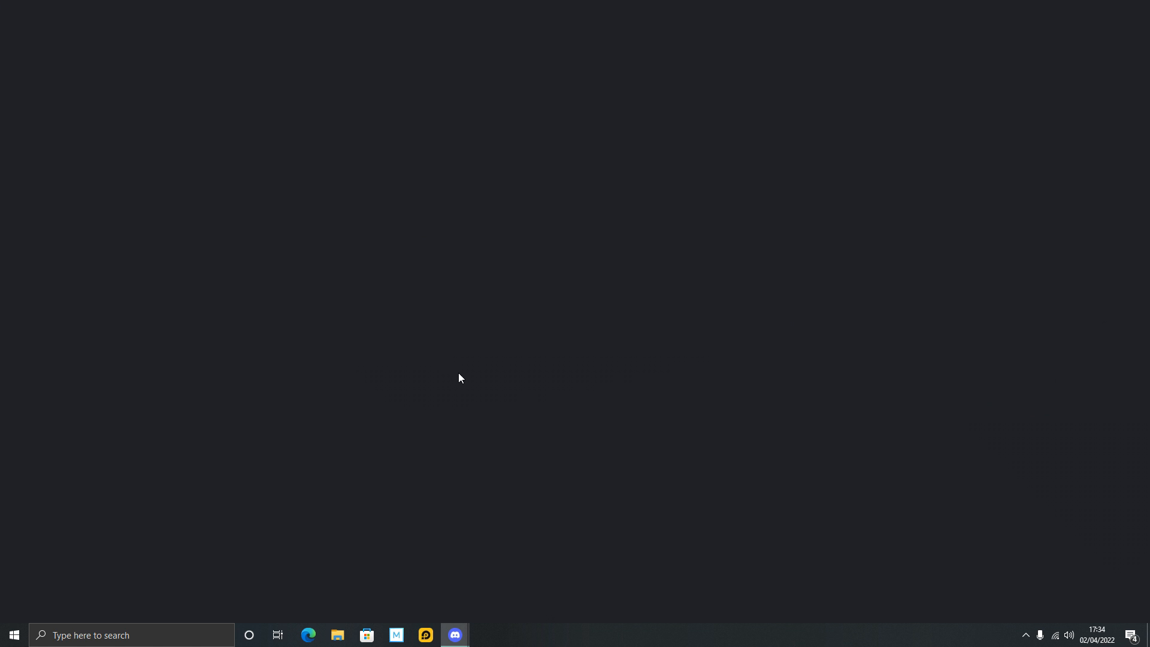
mouse_move(514, 358)
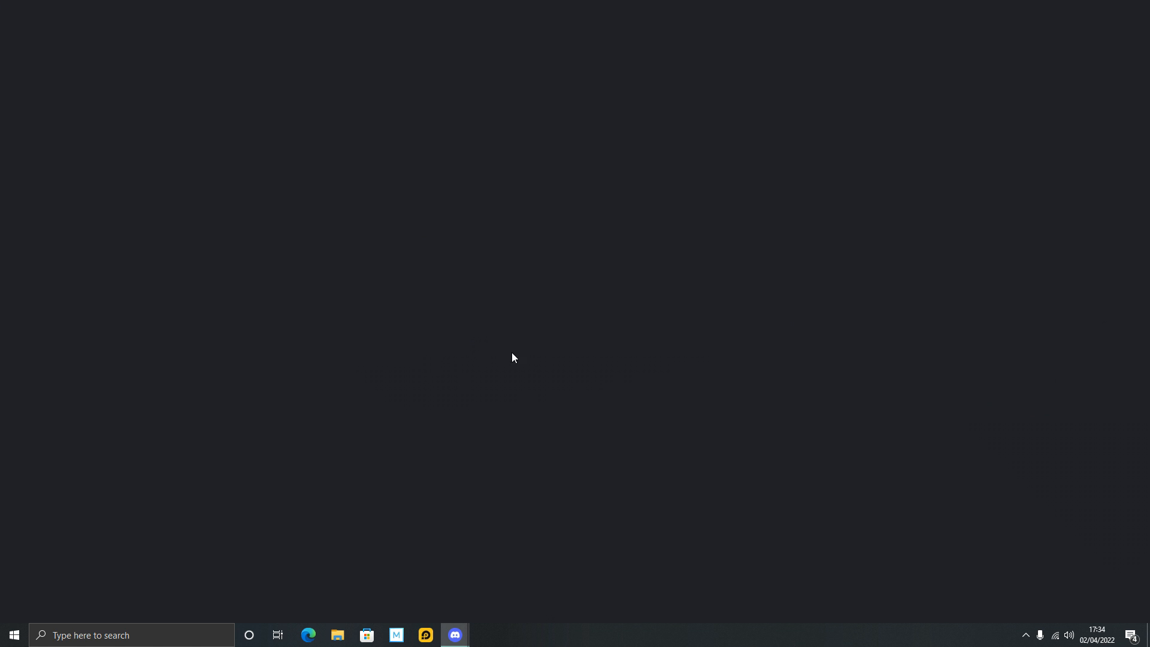
left_click(455, 635)
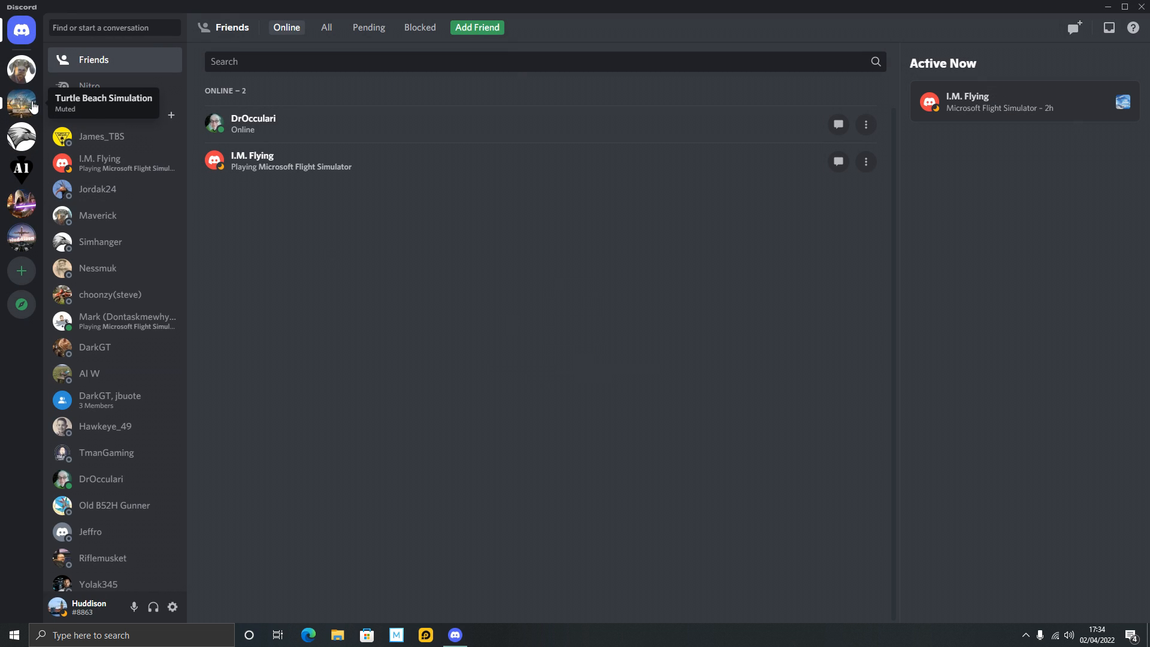
Show the Turtle Beach Simulation announcements and confirm SIP Connect still targets MSFS 2020
left_click(21, 106)
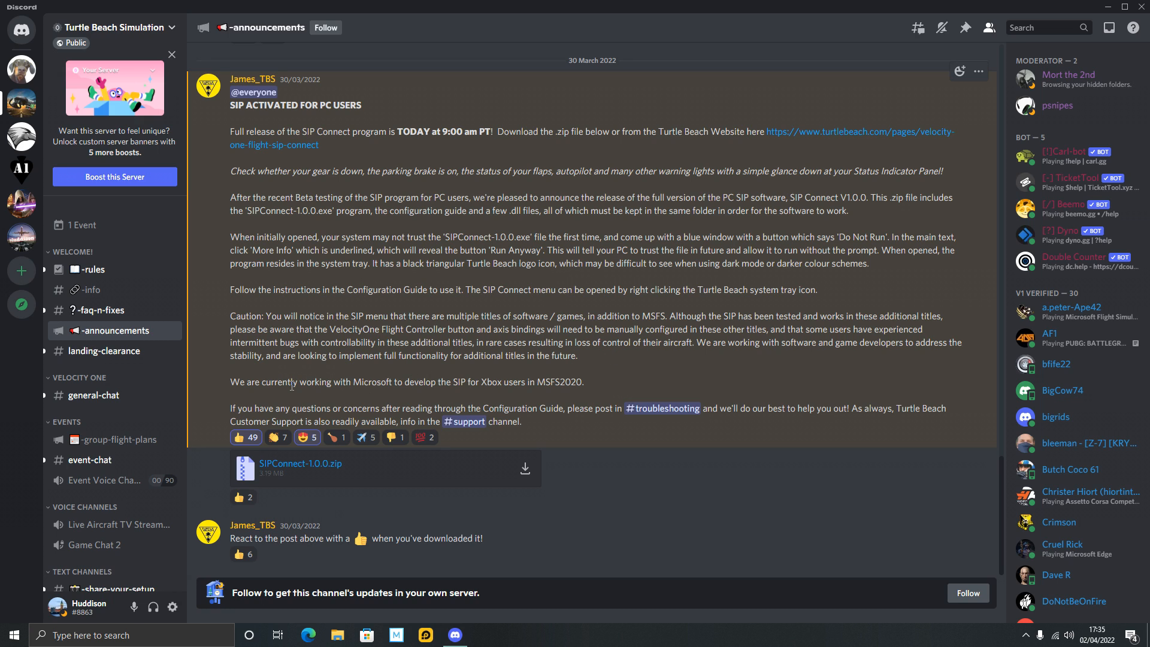
mouse_move(448, 381)
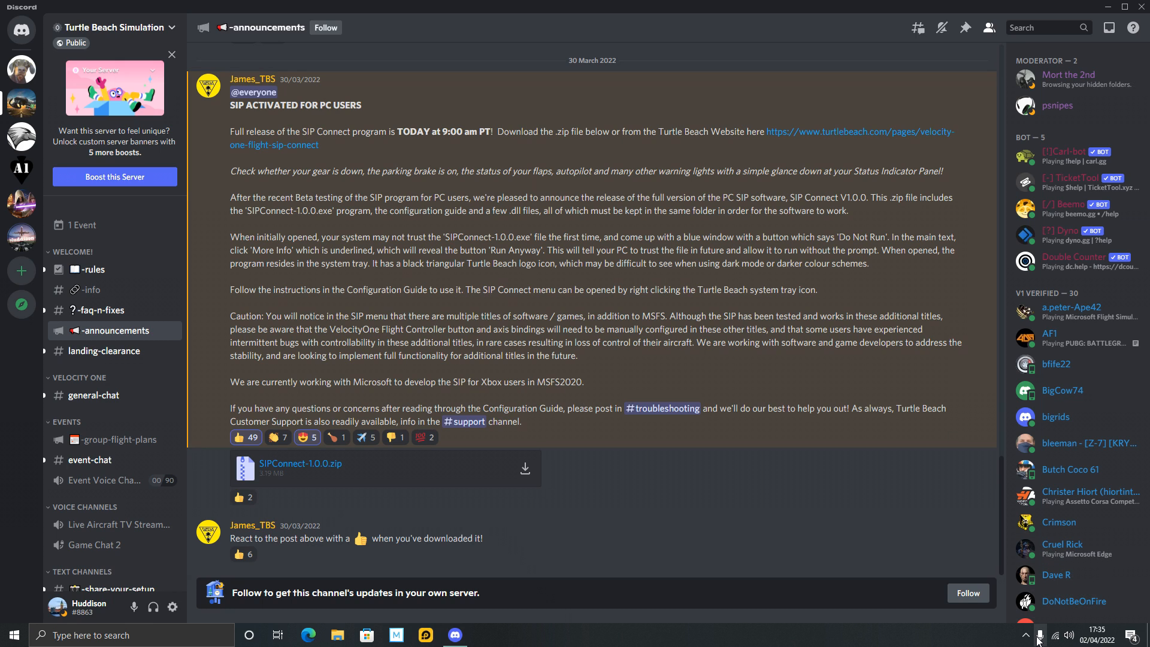
left_click(1026, 635)
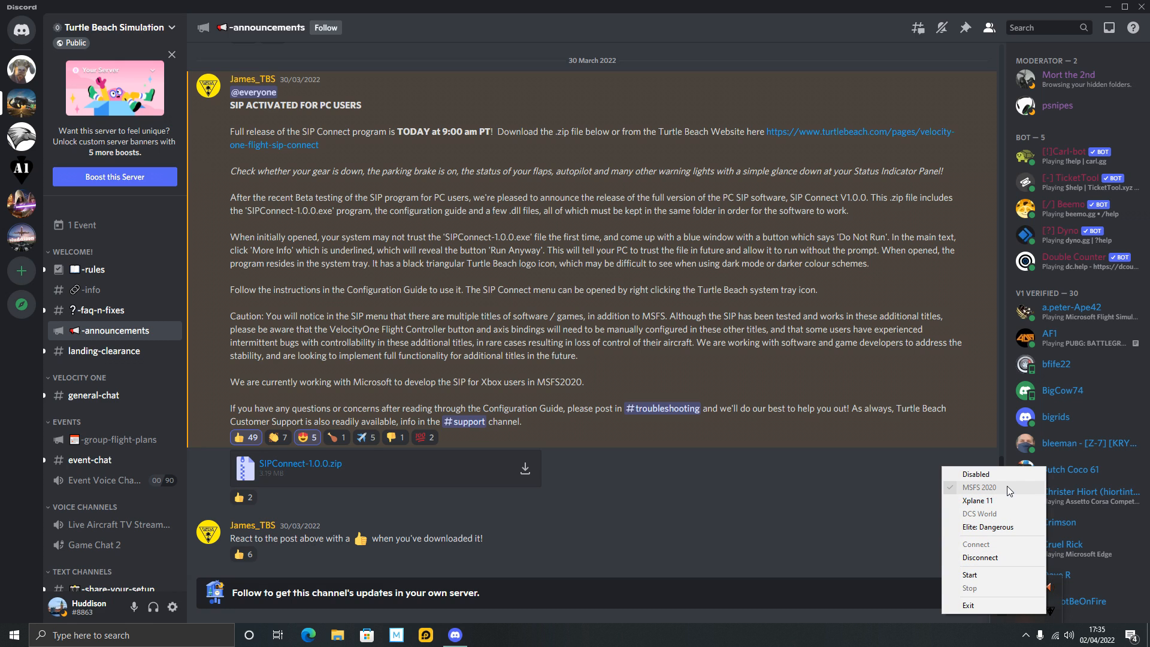
mouse_move(989, 514)
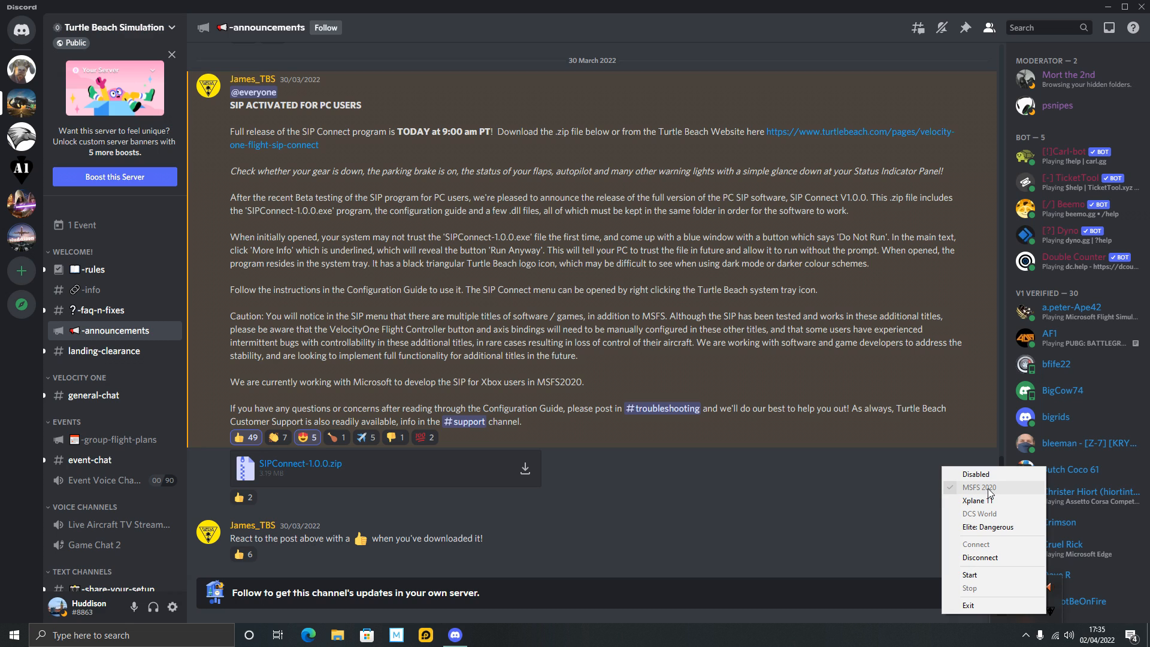
mouse_move(1002, 550)
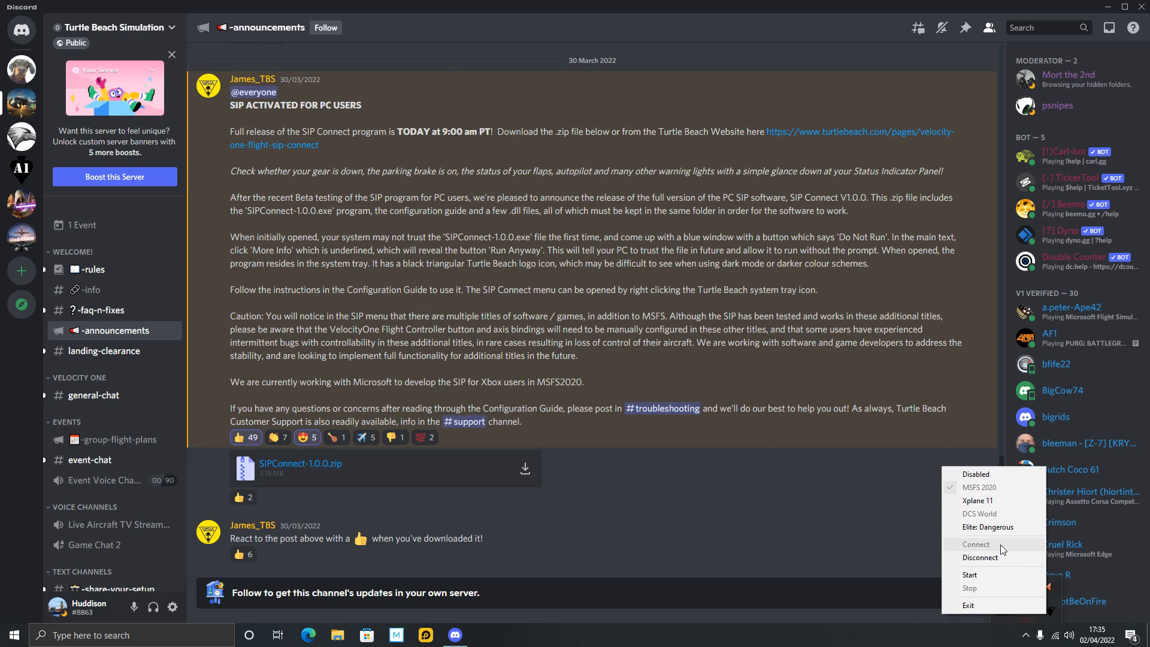
mouse_move(1008, 592)
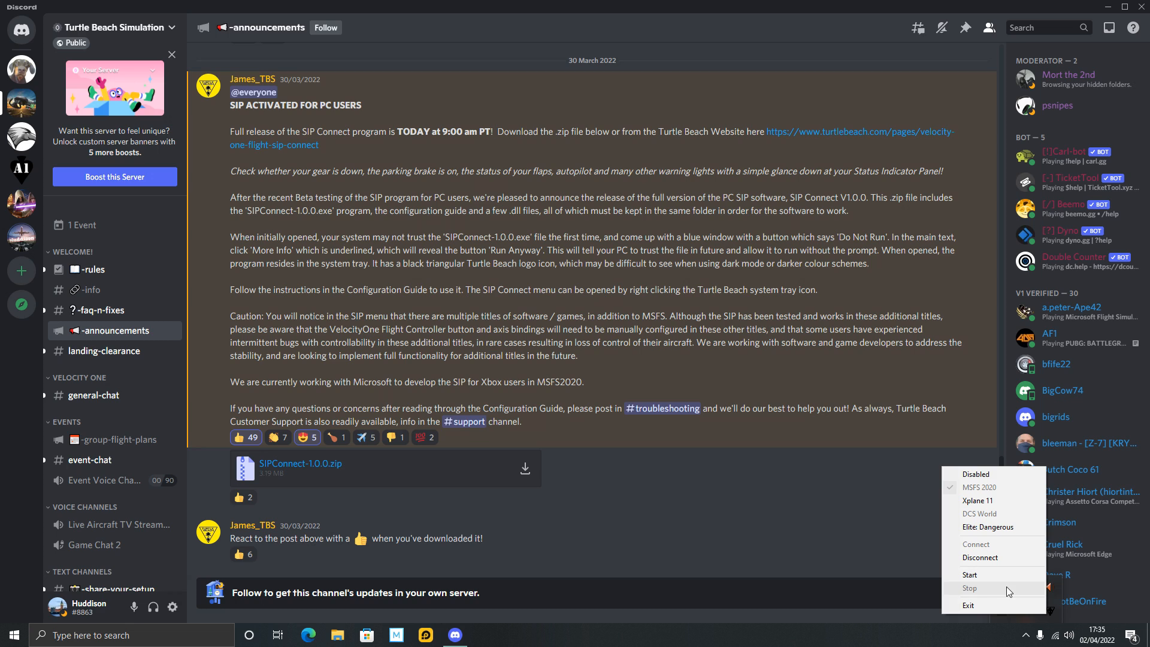
left_click(802, 551)
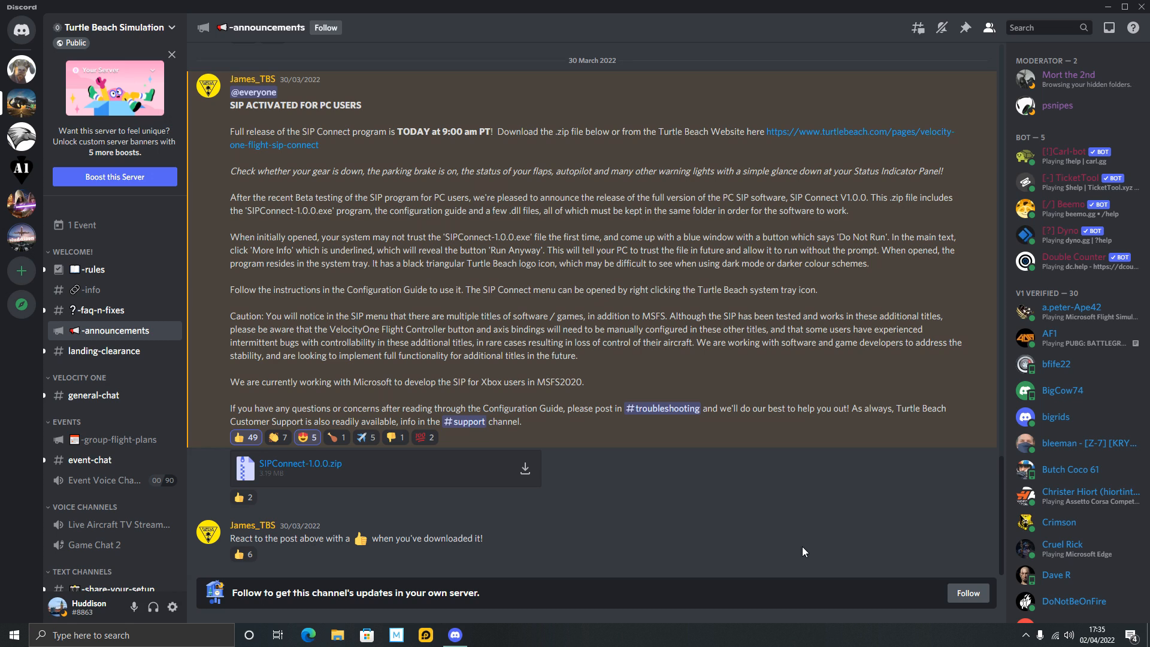
mouse_move(460, 357)
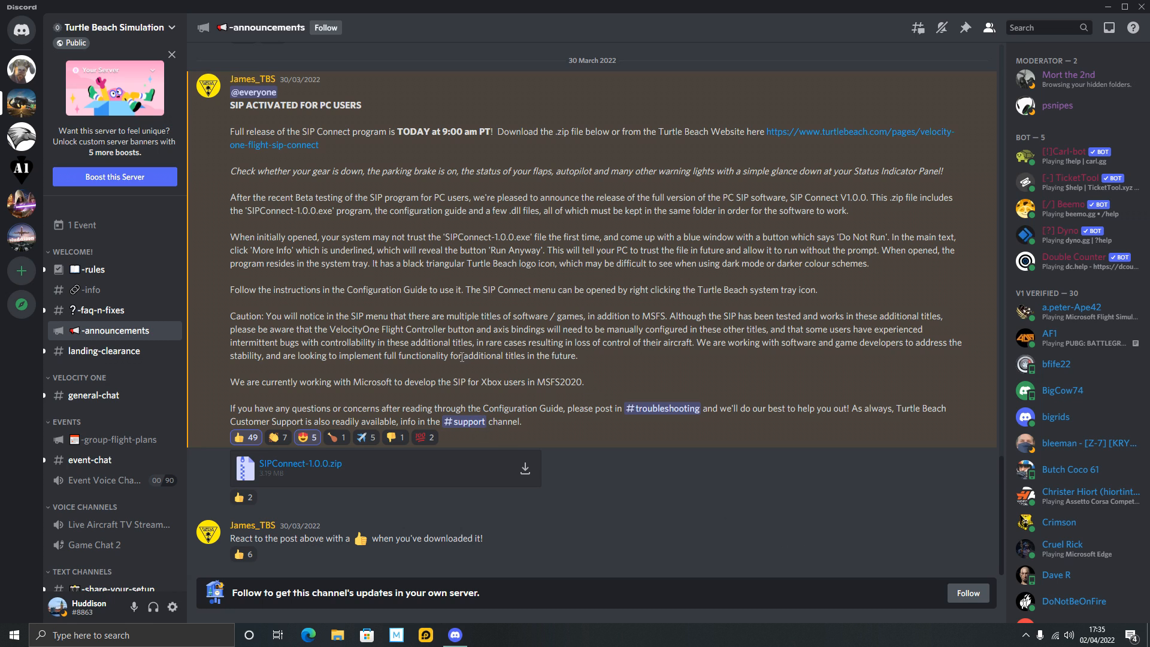
mouse_move(608, 460)
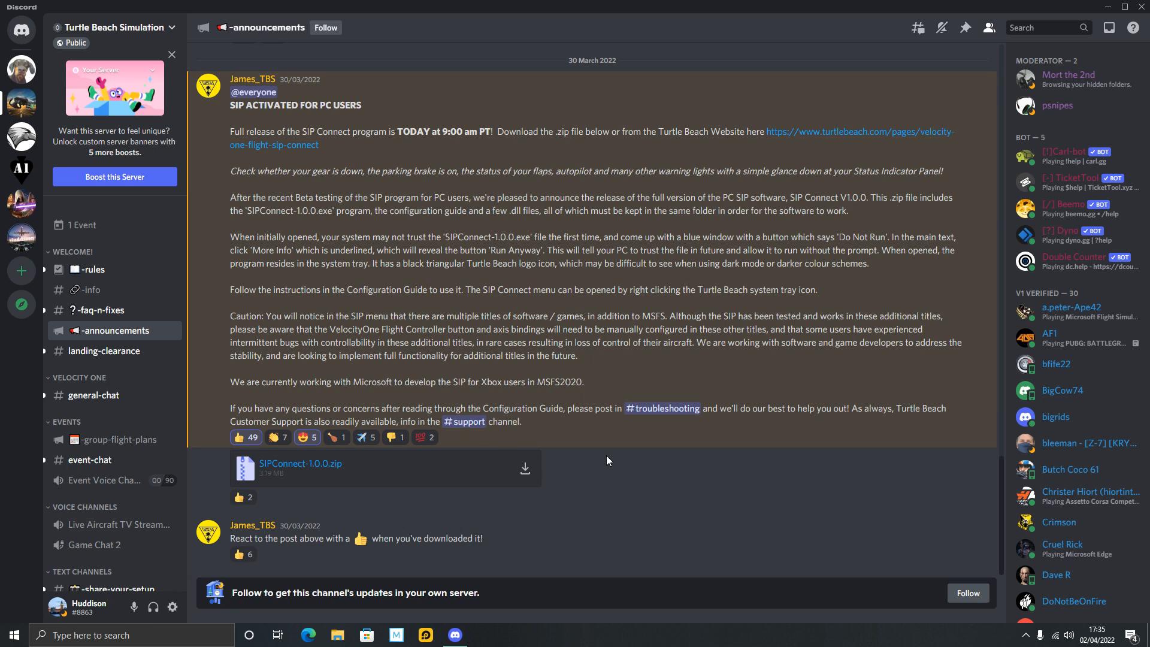
mouse_move(769, 447)
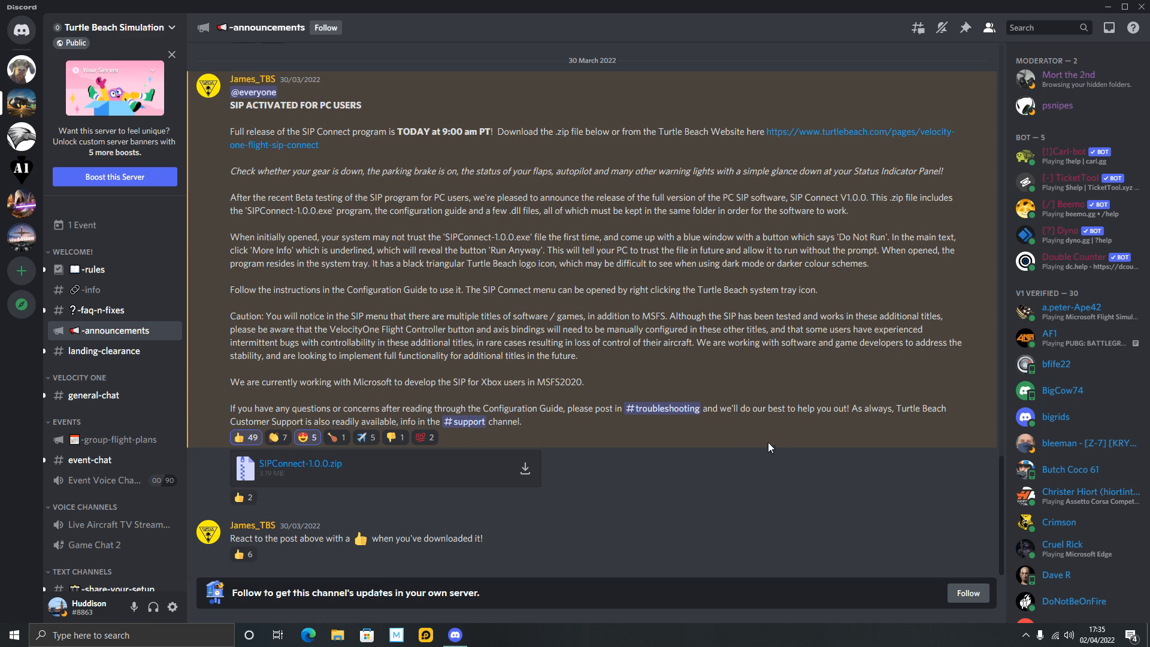
mouse_move(1070, 105)
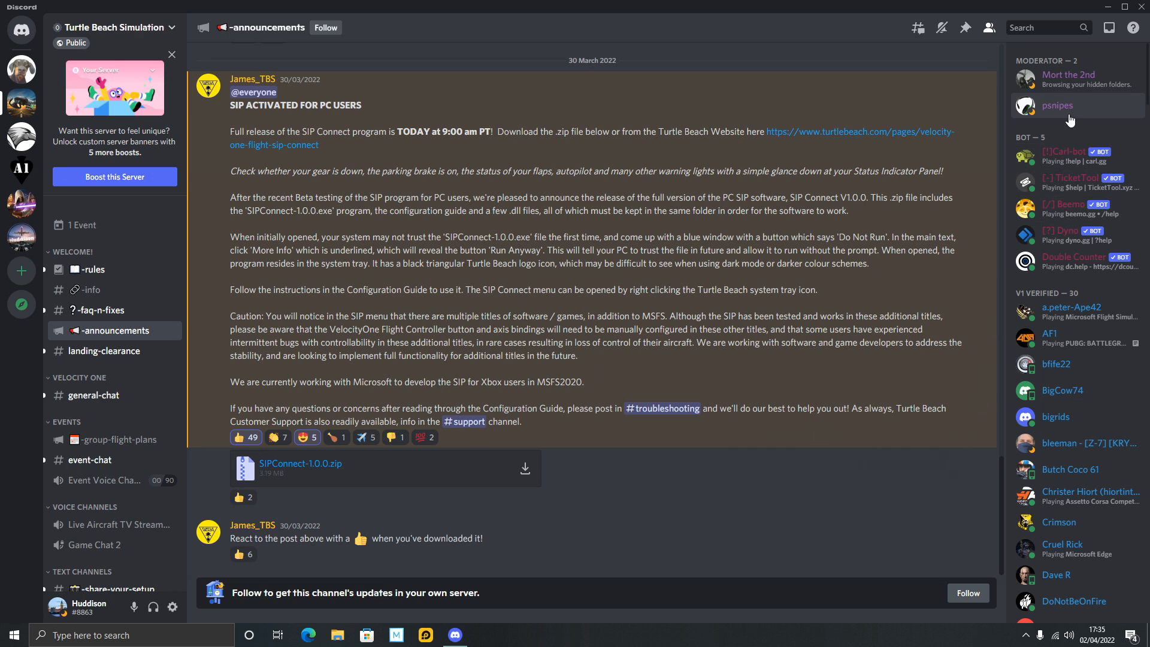
mouse_move(751, 496)
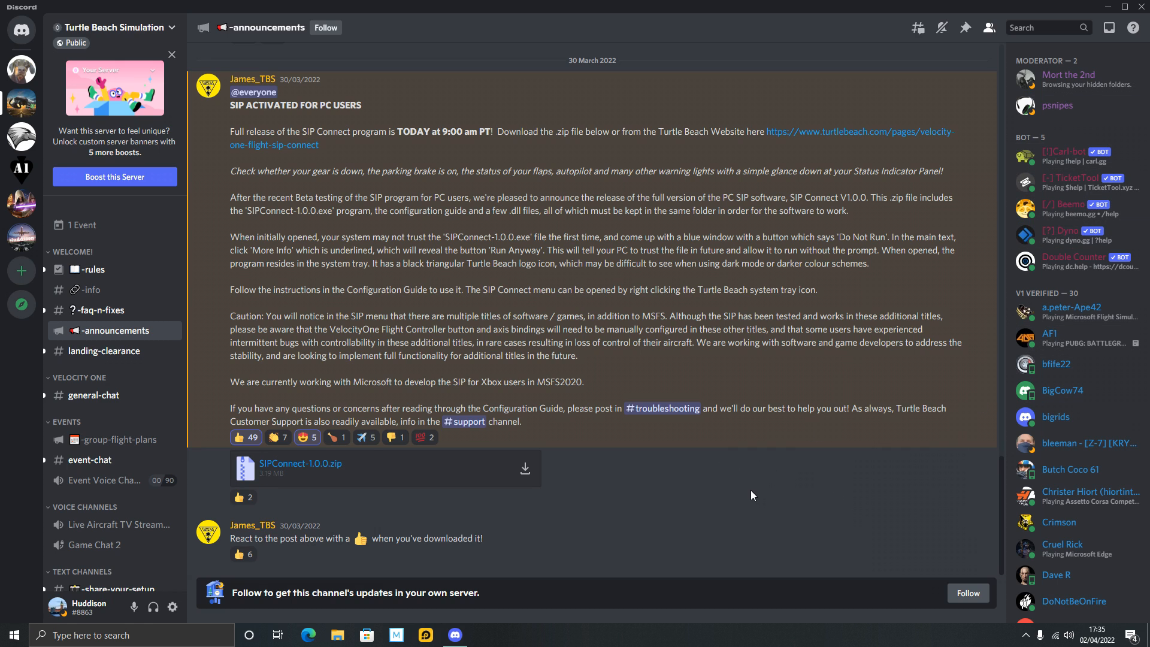